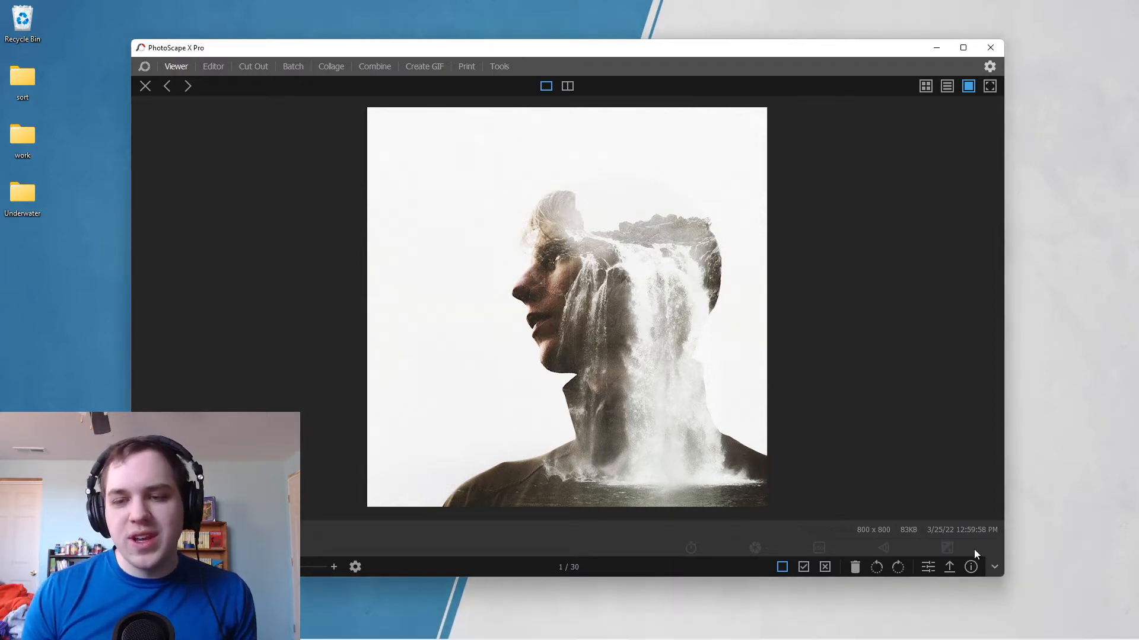
mouse_move(793, 285)
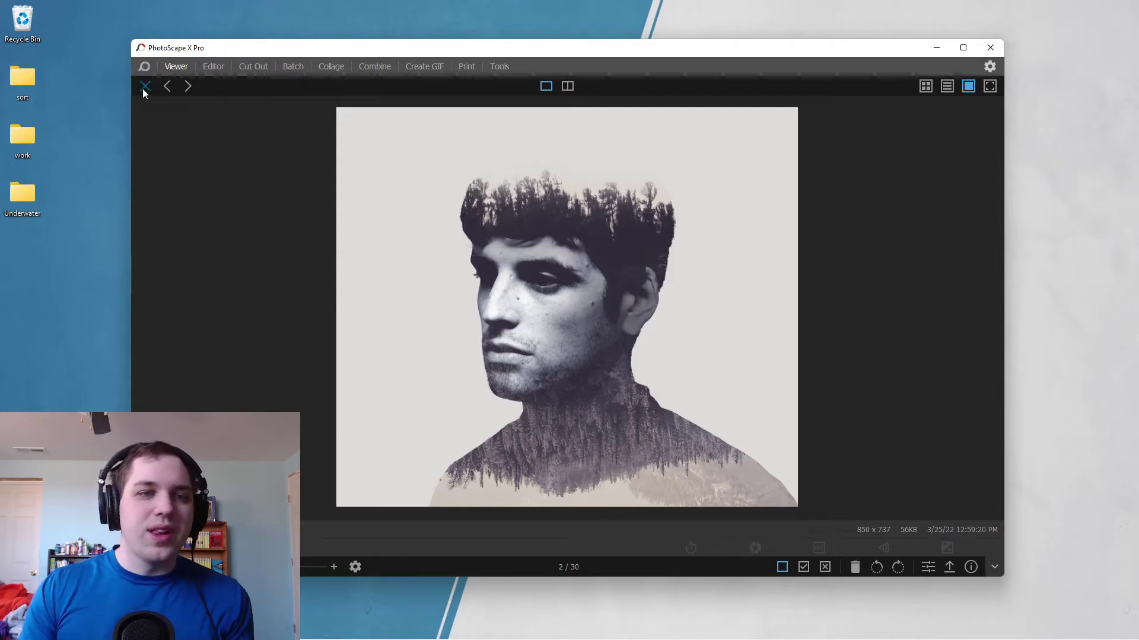
Maximize the window and open profile self-portrait 20 of 30 full-size
left_click(925, 86)
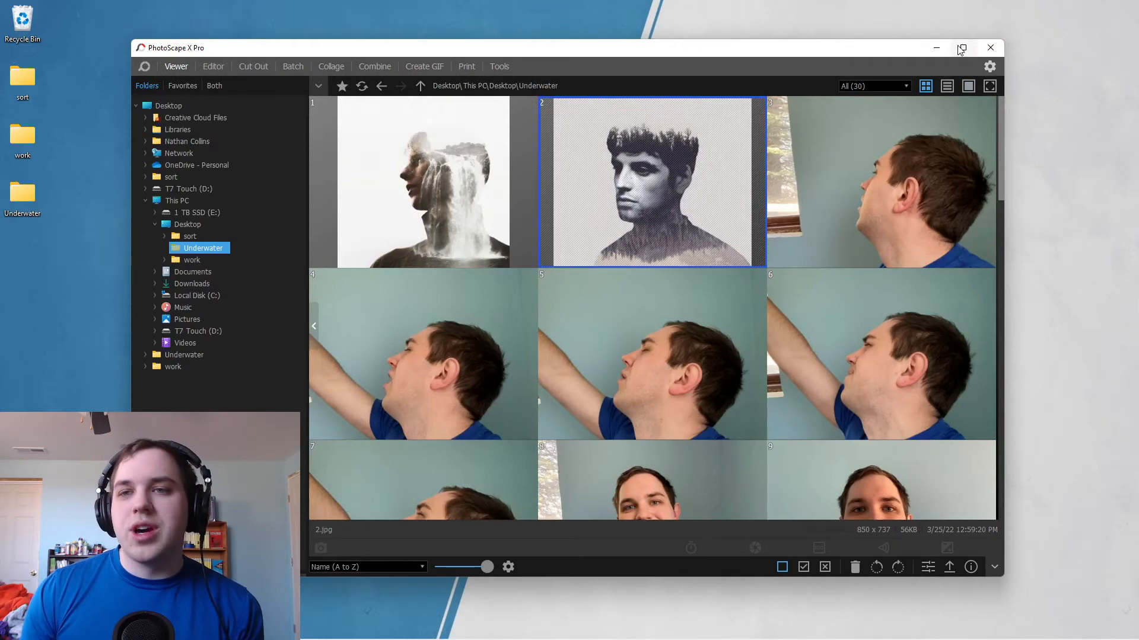
left_click(960, 47)
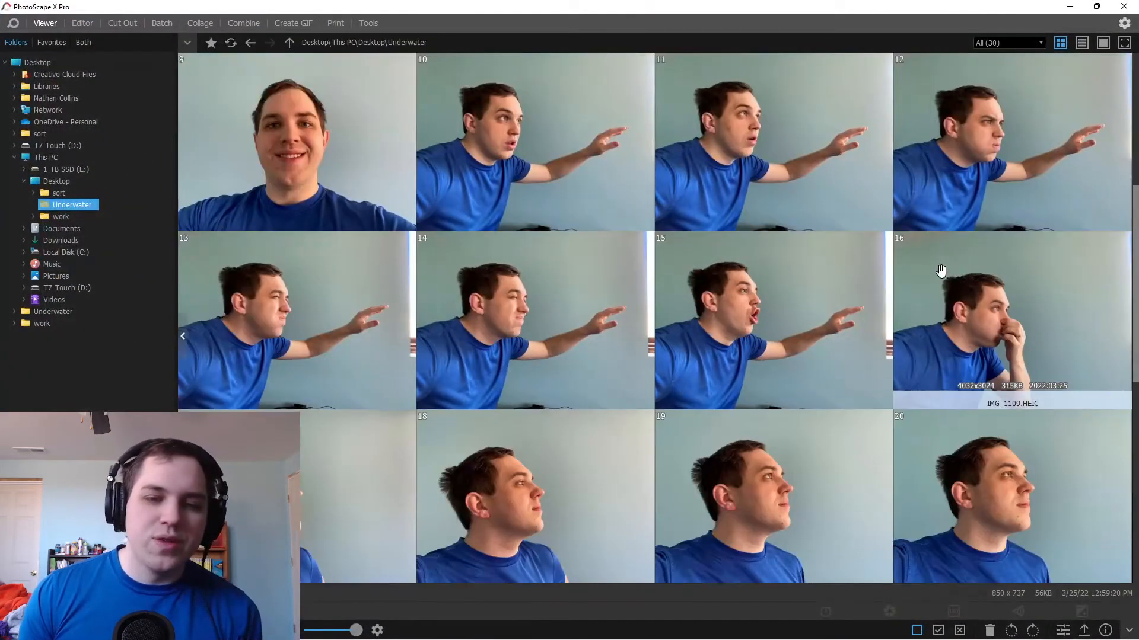
scroll("down", 3)
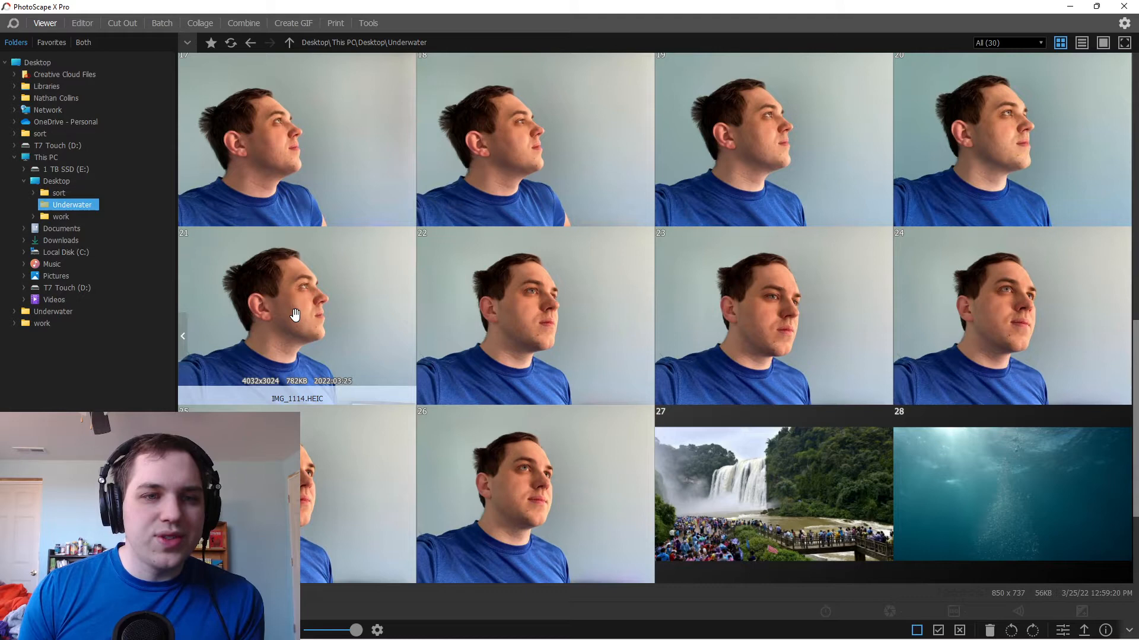
double_click(295, 314)
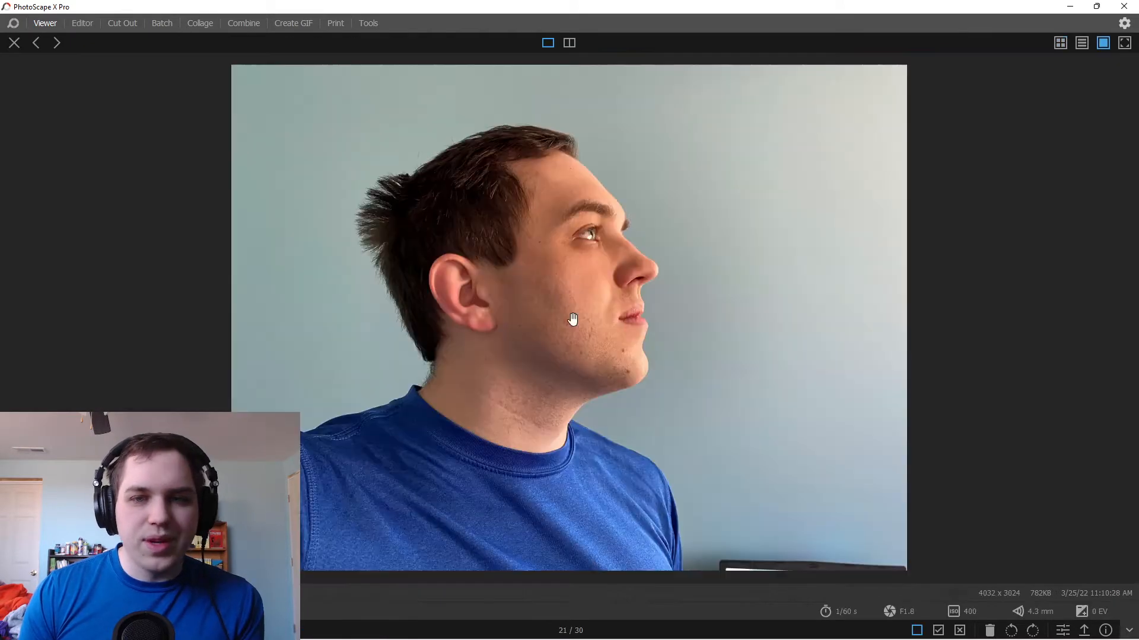
mouse_move(1093, 424)
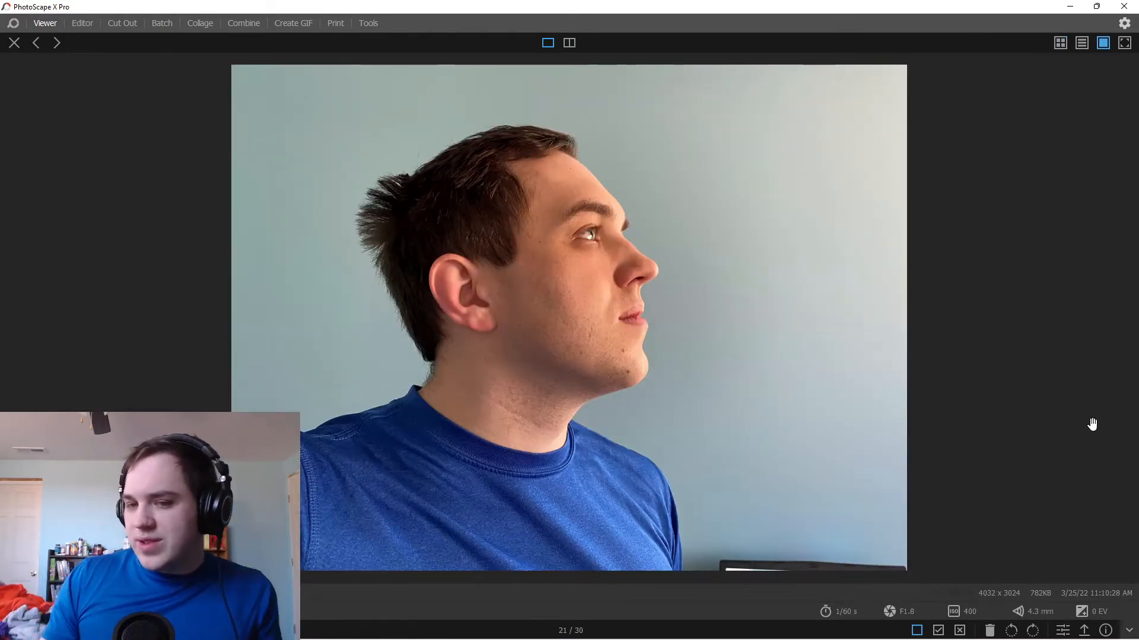
left_click(56, 42)
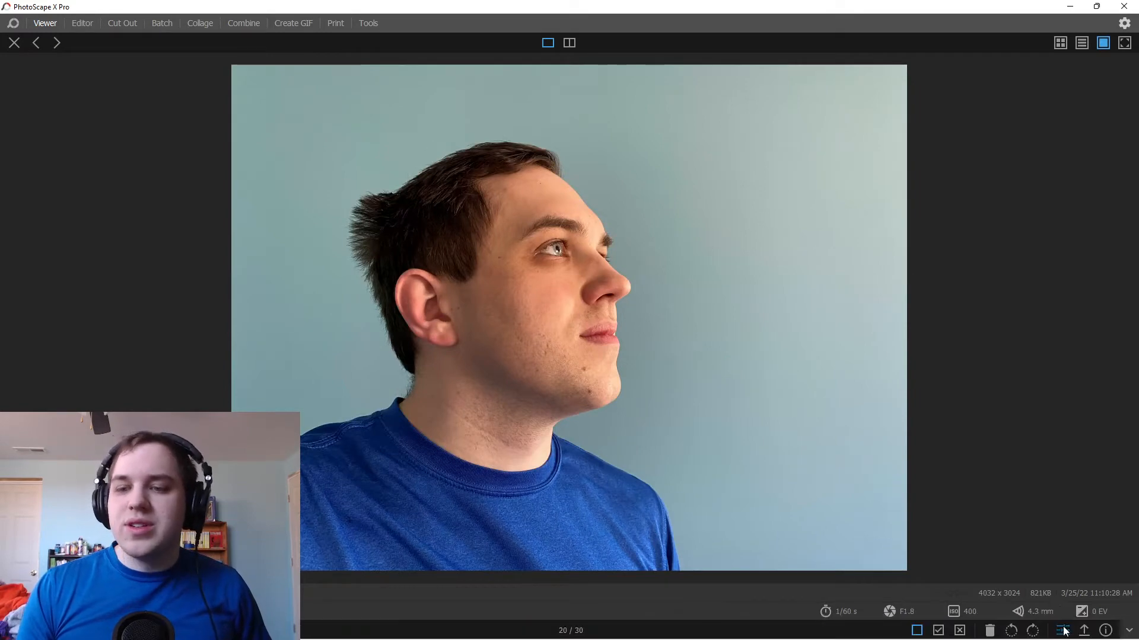
Load the profile self-portrait into the Editor and copy it to the clipboard
left_click(82, 22)
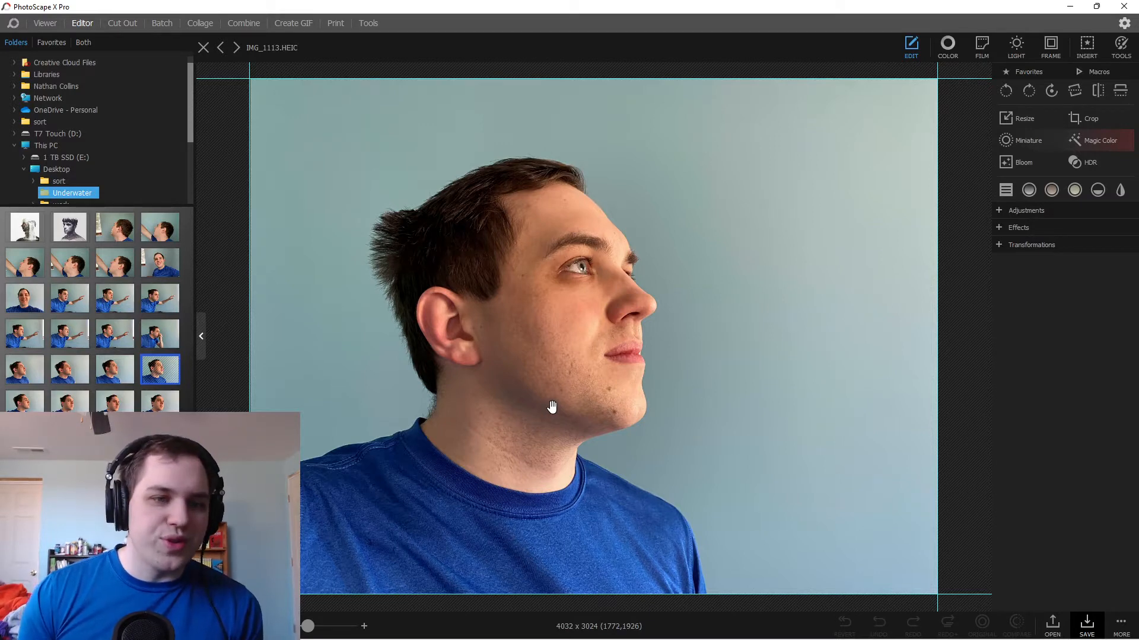
mouse_move(520, 346)
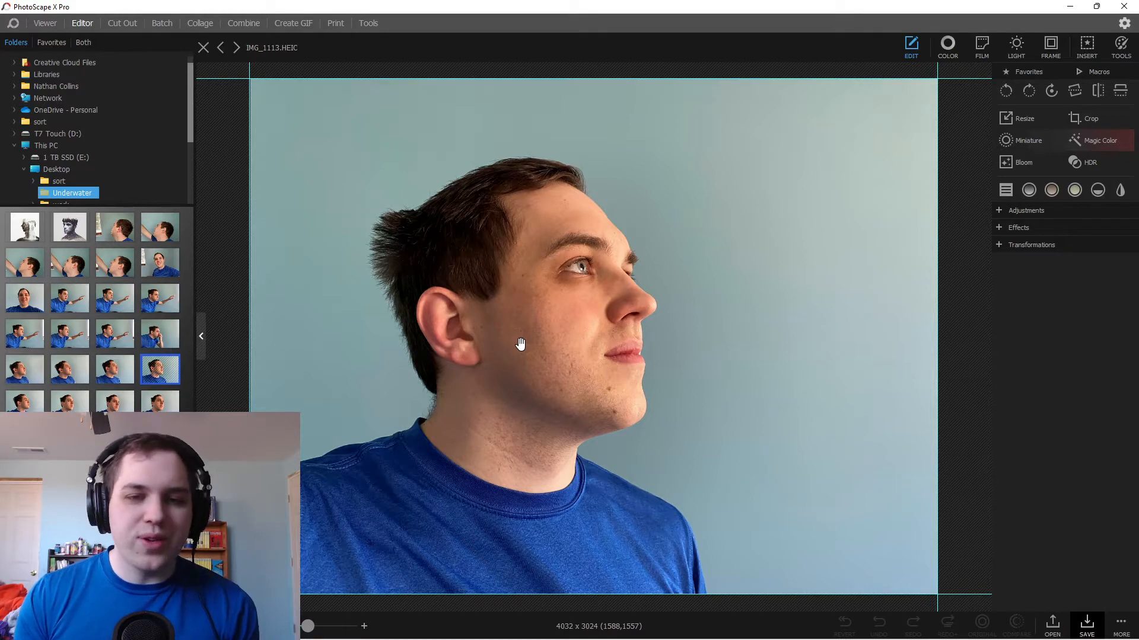
right_click(517, 345)
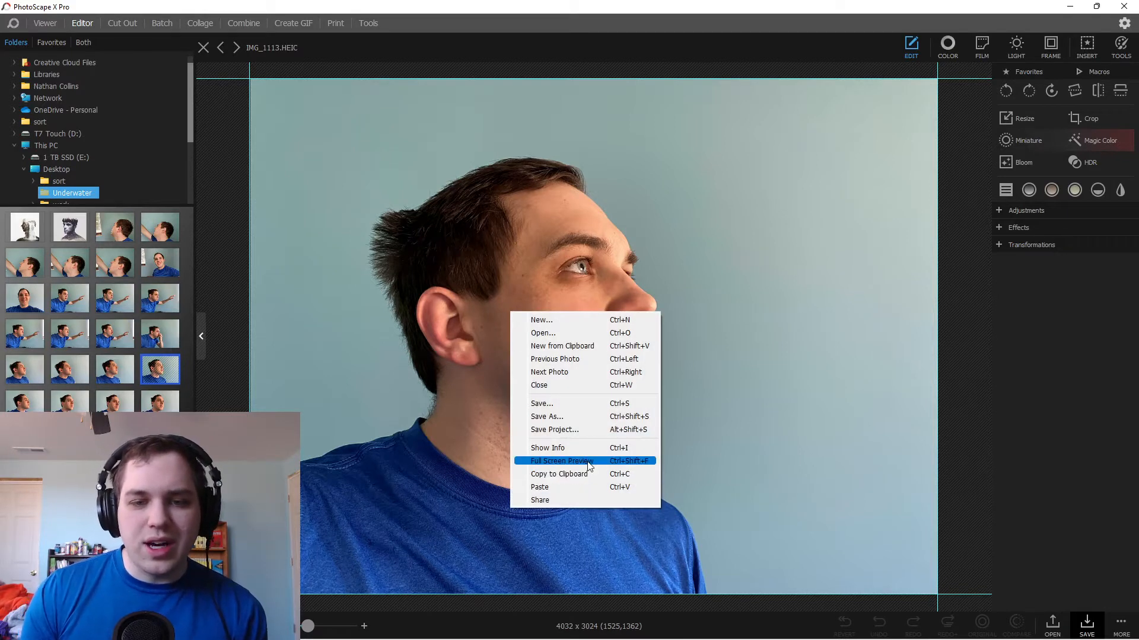
mouse_move(577, 478)
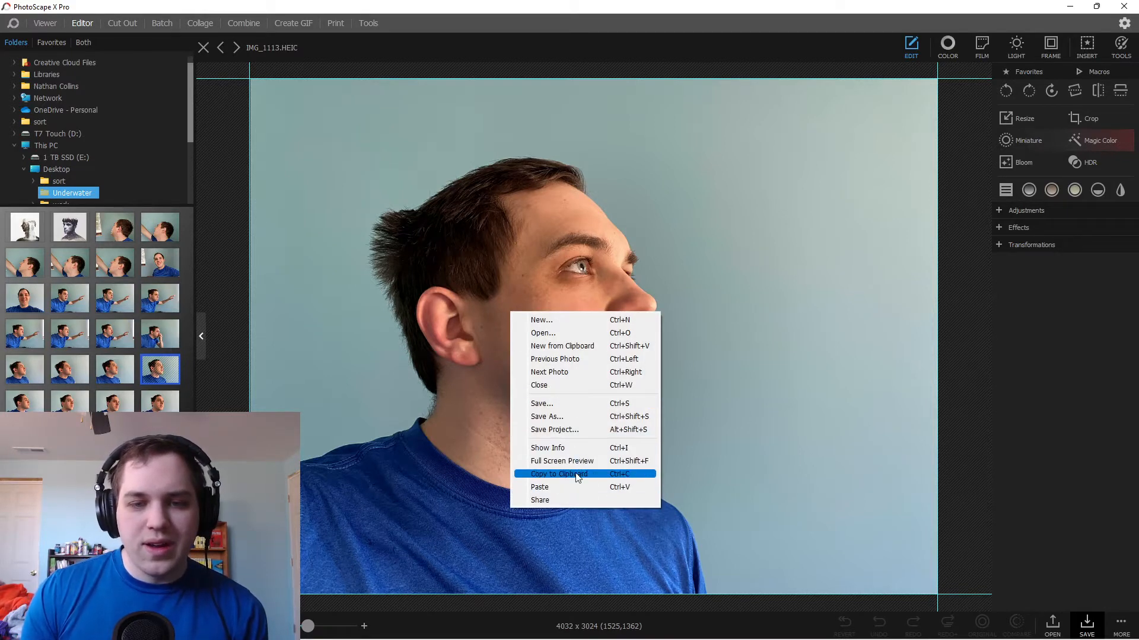
left_click(576, 473)
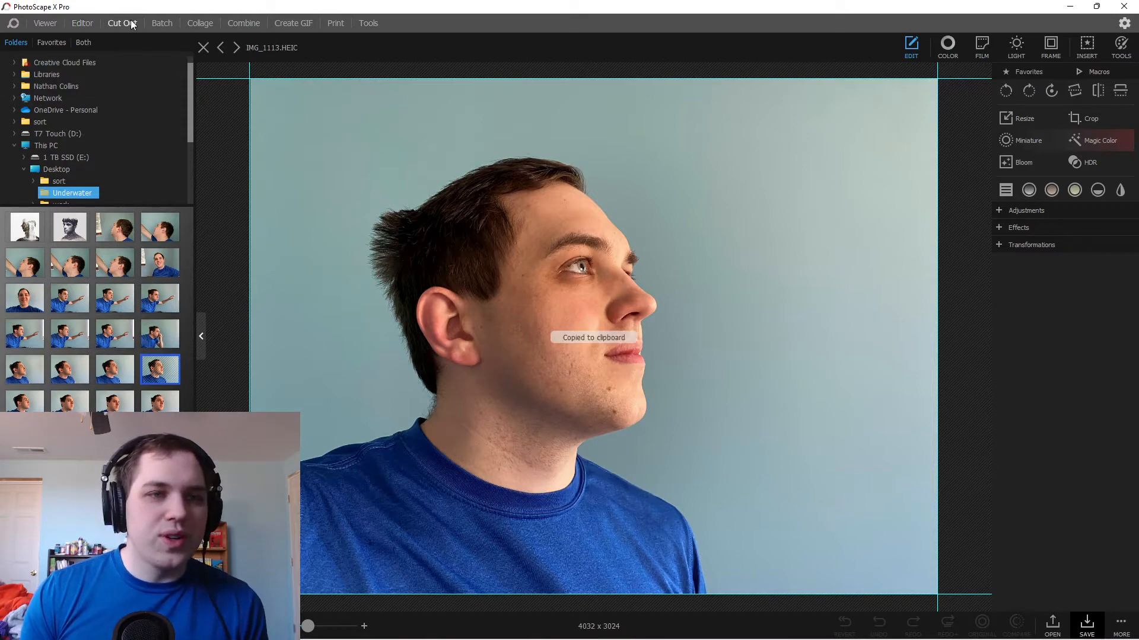
Paste the portrait into Cut Out and erase its blue background with higher Magic Eraser tolerance
left_click(121, 22)
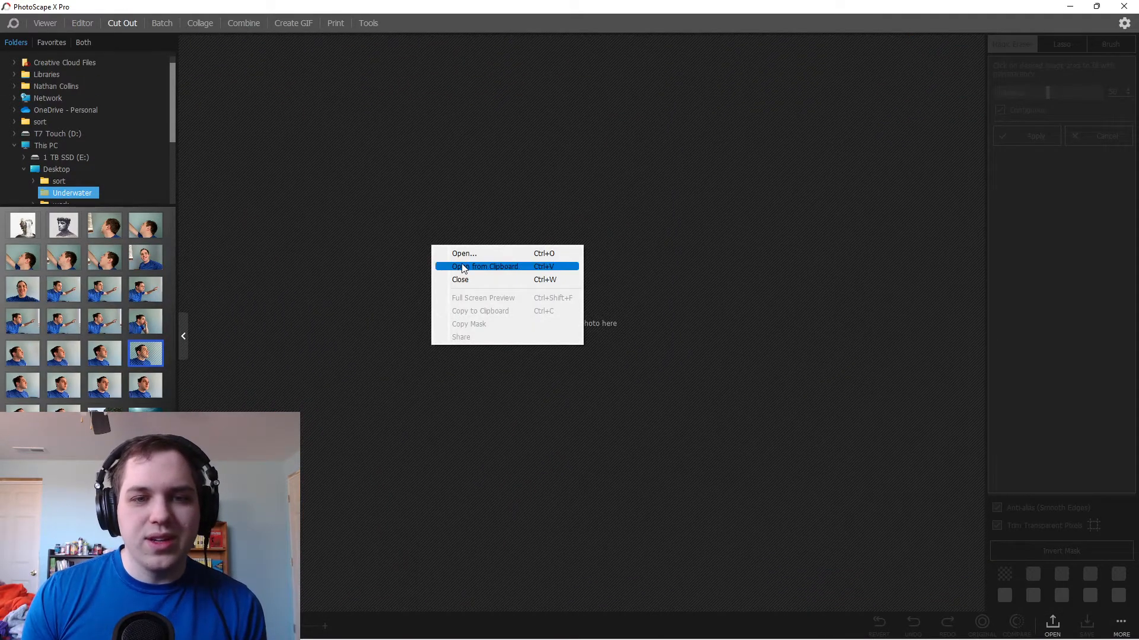
left_click(485, 266)
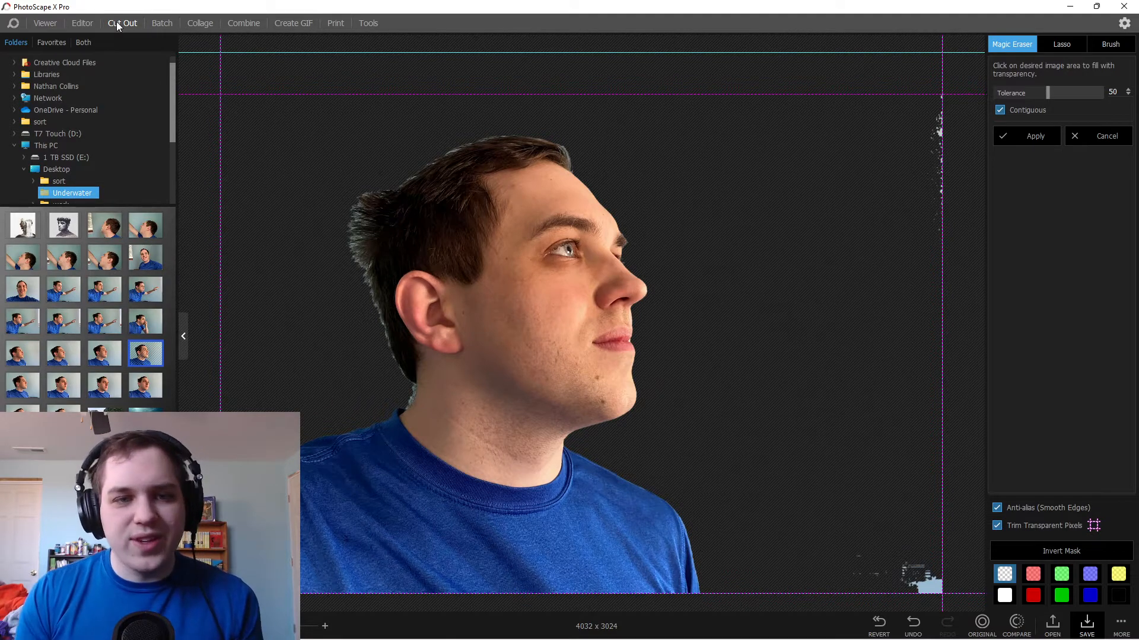
mouse_move(999, 123)
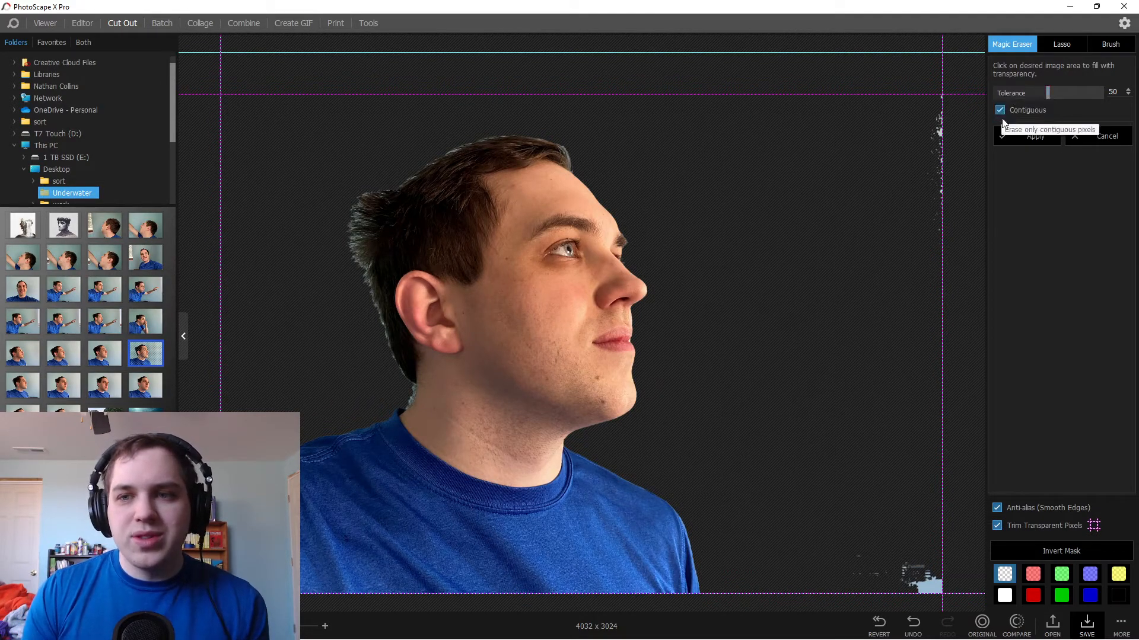
left_click_drag(1068, 93, 1052, 93)
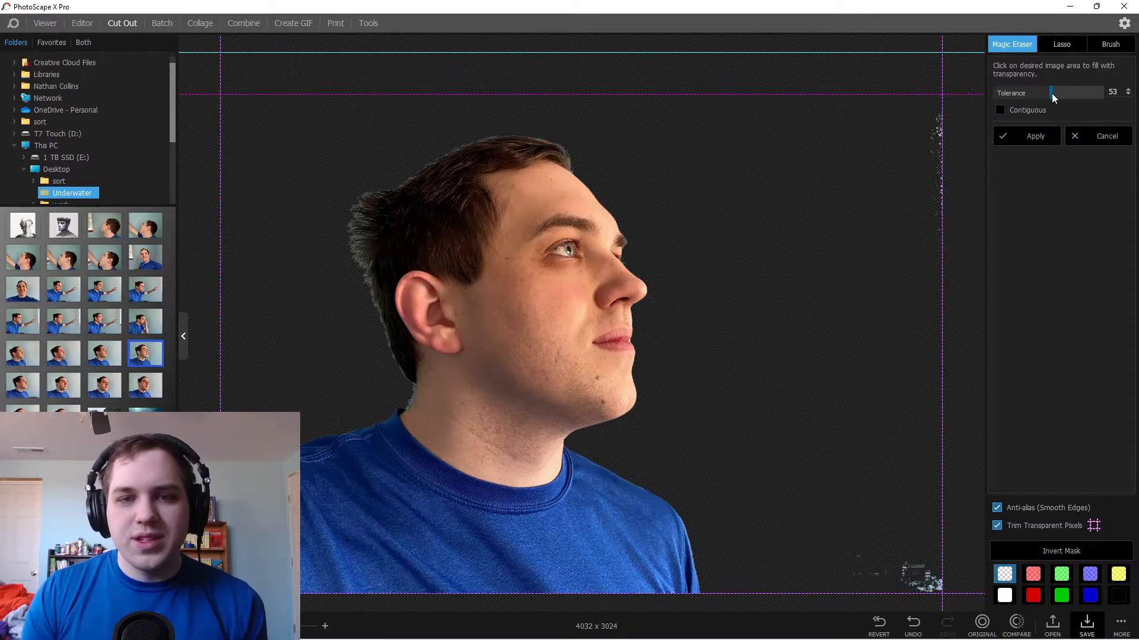
left_click_drag(1051, 95, 1064, 95)
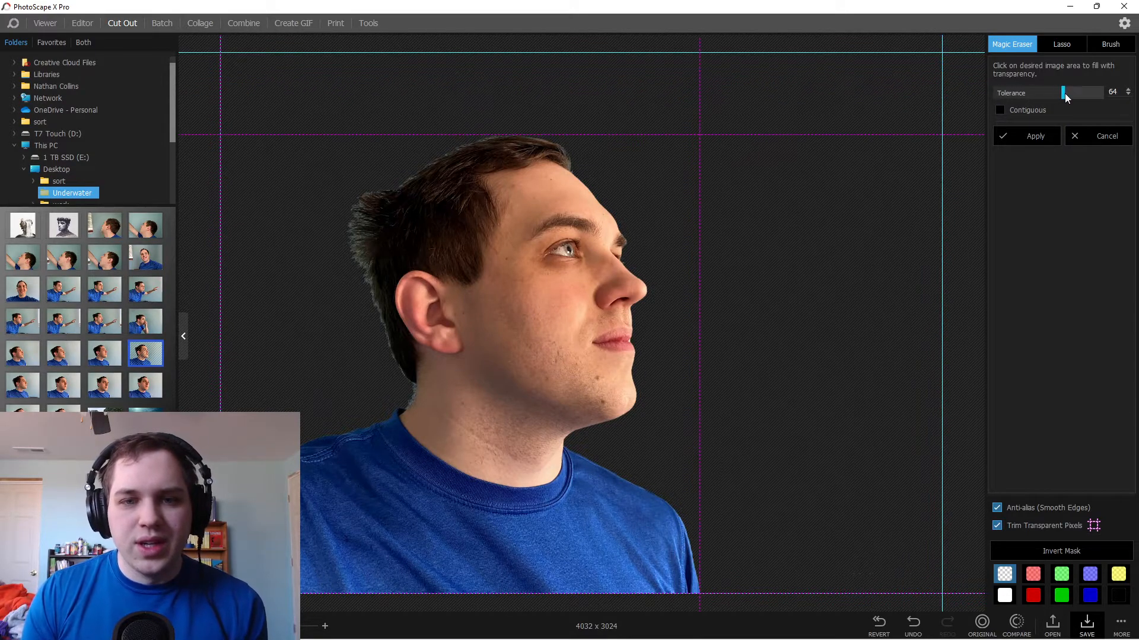
left_click_drag(1062, 93, 1068, 93)
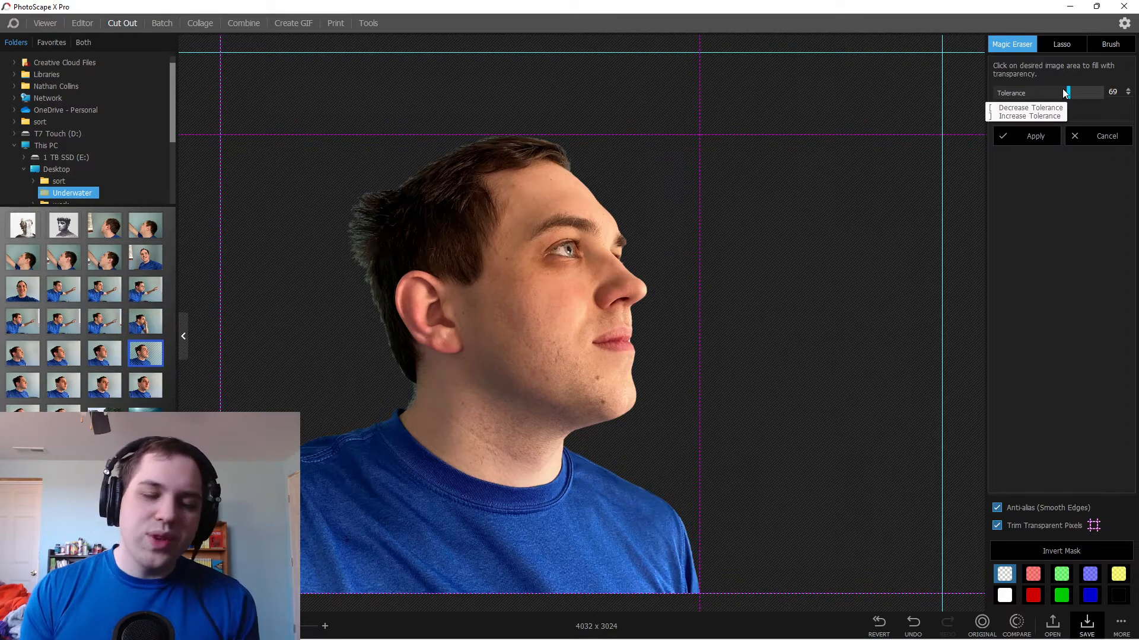
left_click(1111, 44)
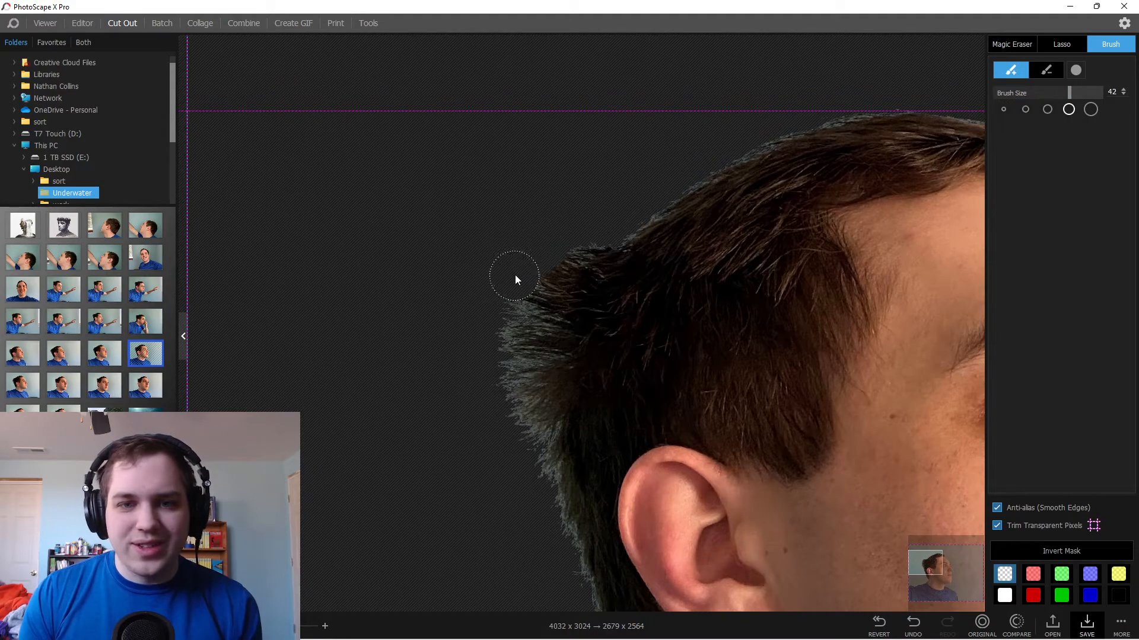
Clean the back hair edge and restore hair along the top and toward the ear
left_click_drag(515, 280, 559, 326)
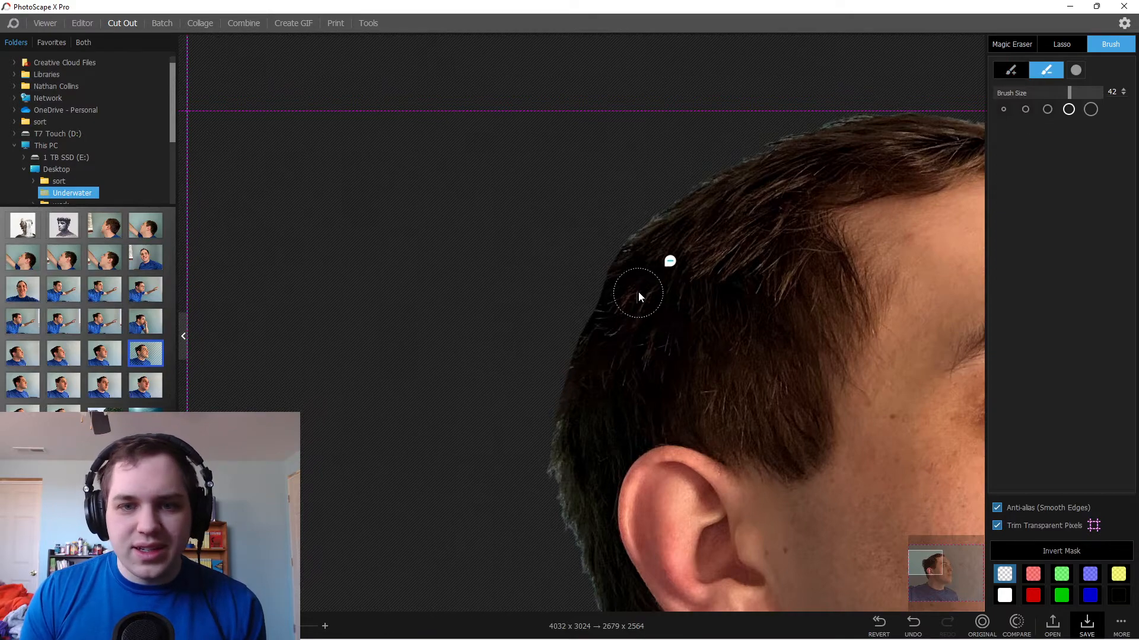
left_click_drag(640, 297, 603, 337)
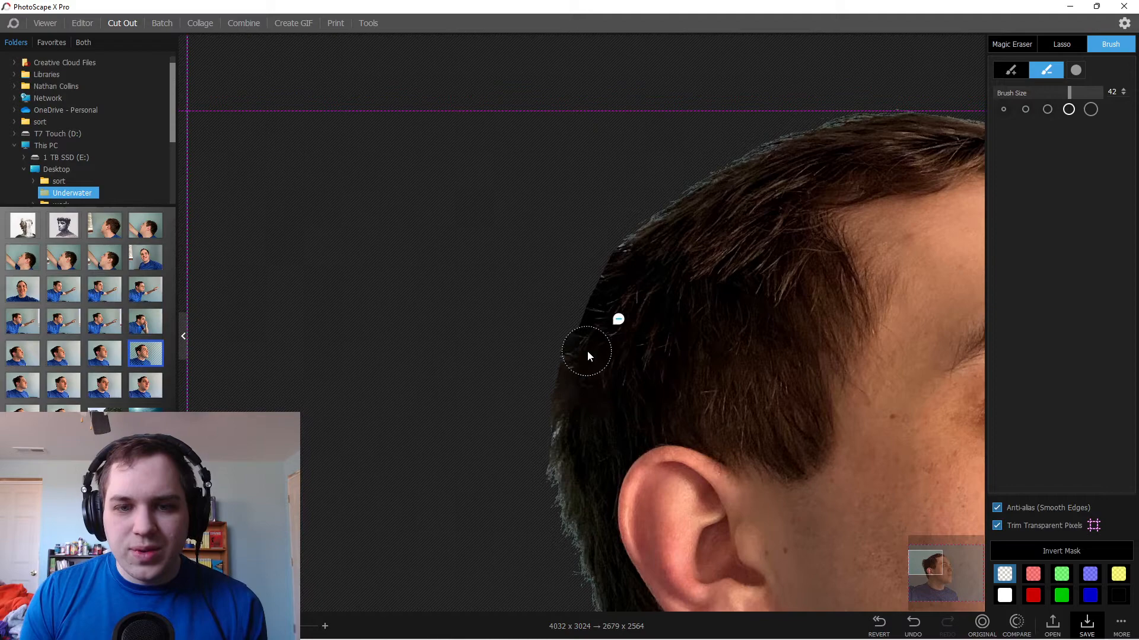
left_click_drag(588, 356, 624, 280)
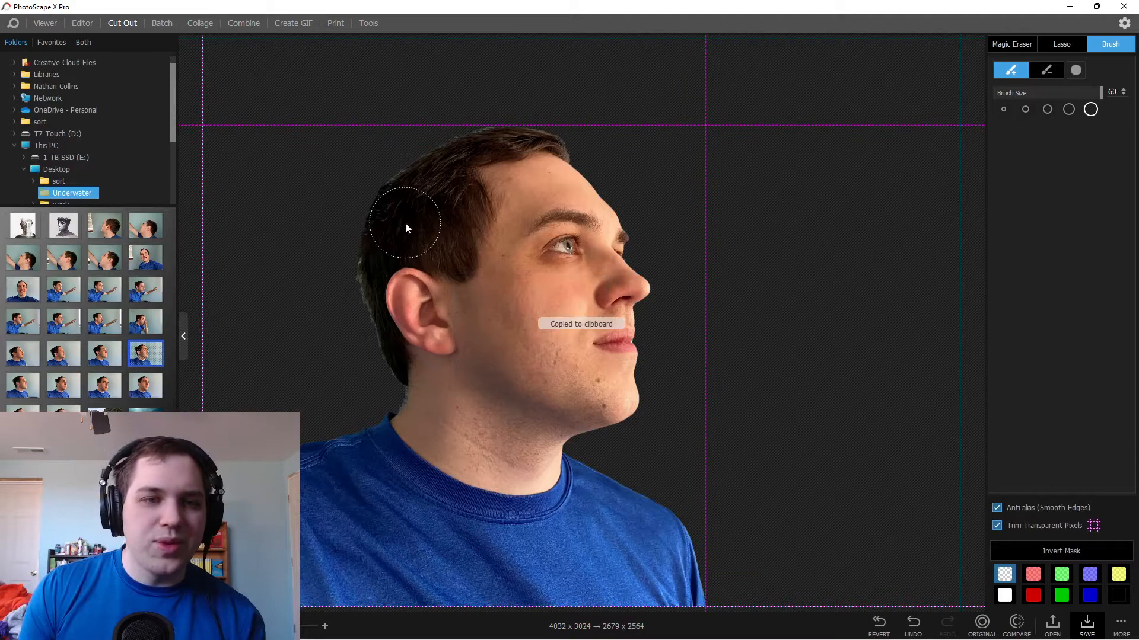
Close the open profile photo in the Editor
left_click(81, 23)
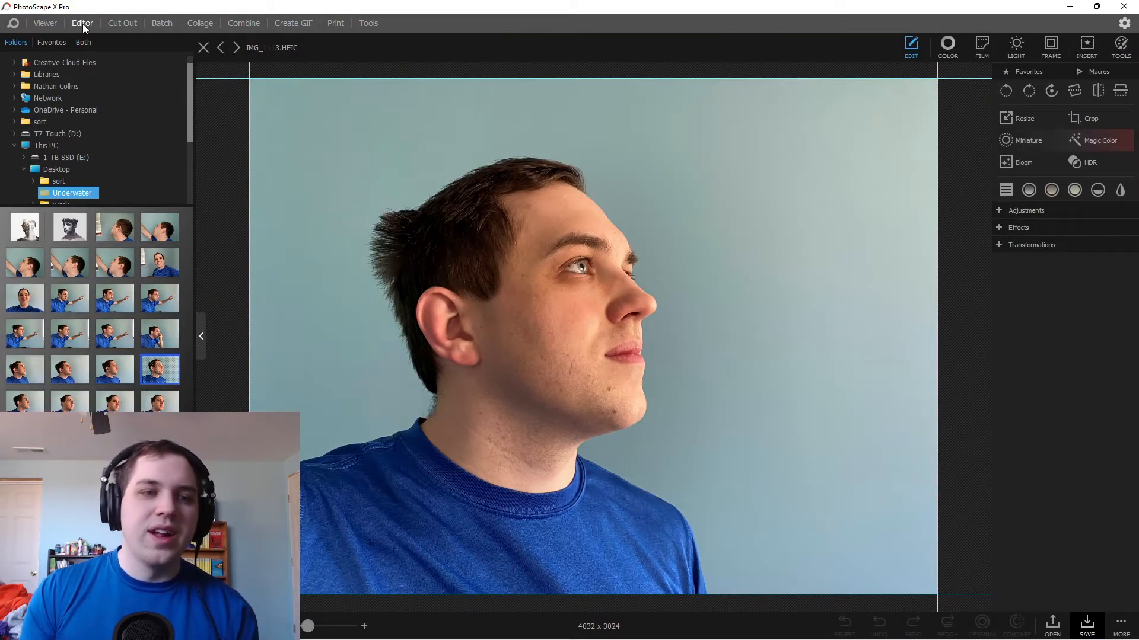
left_click(56, 169)
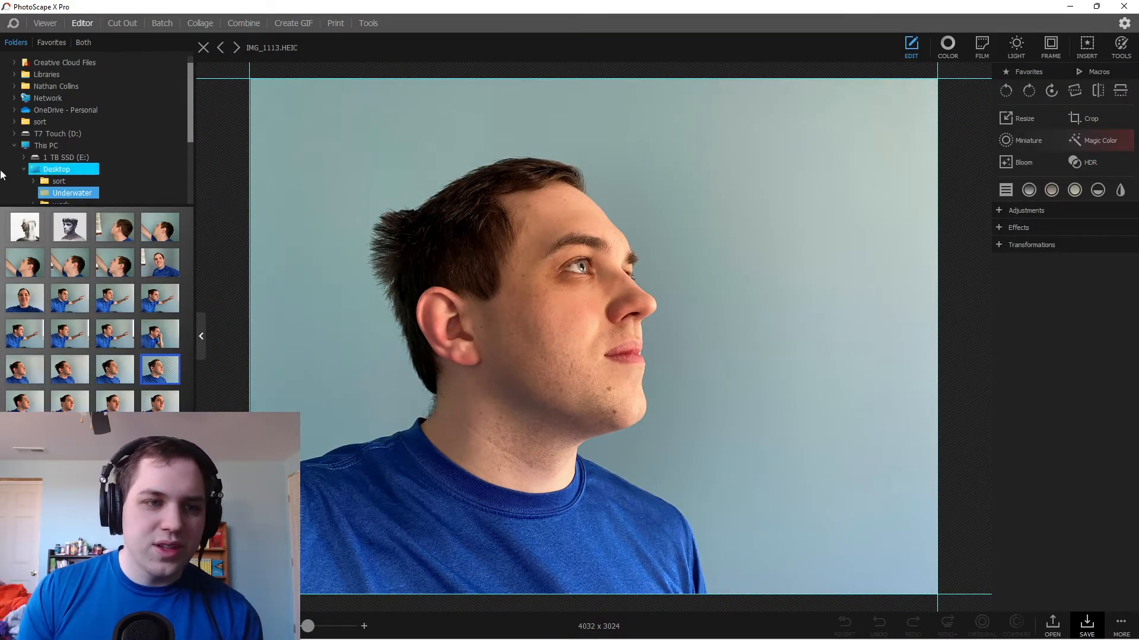
left_click(25, 228)
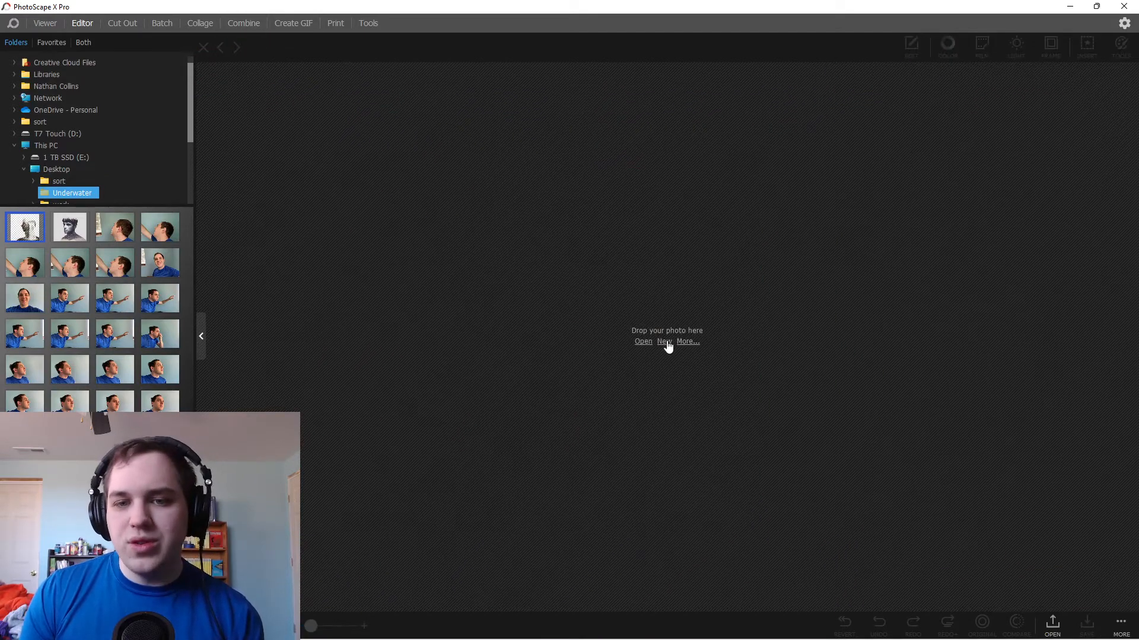
Create a white 1000×1000 canvas, paste the cut-out head and enlarge it
left_click(664, 341)
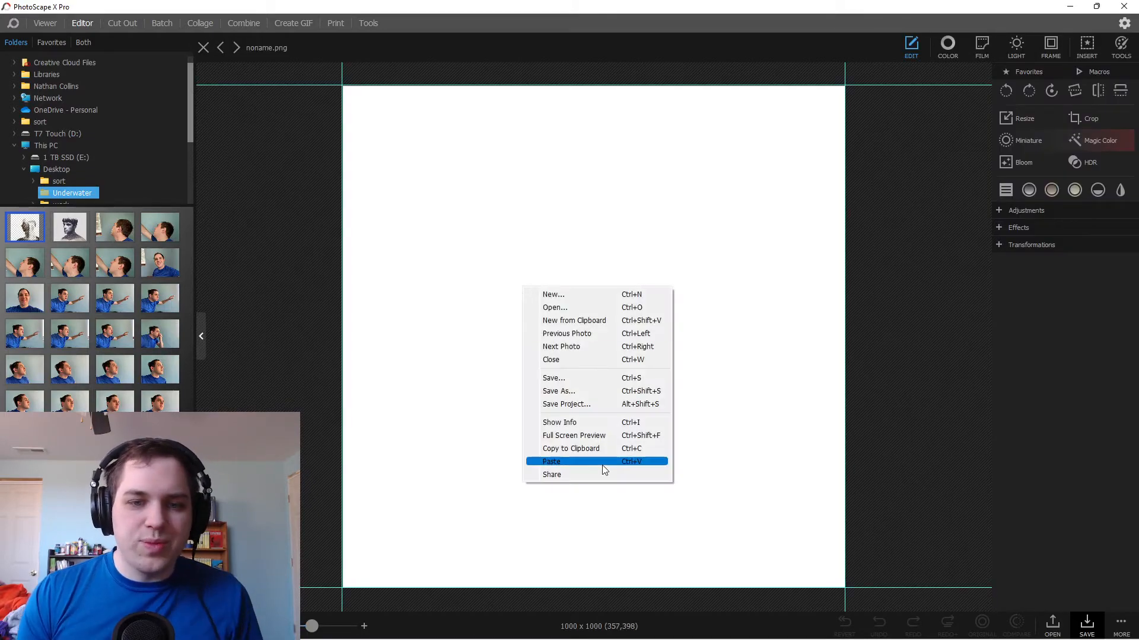
left_click(551, 461)
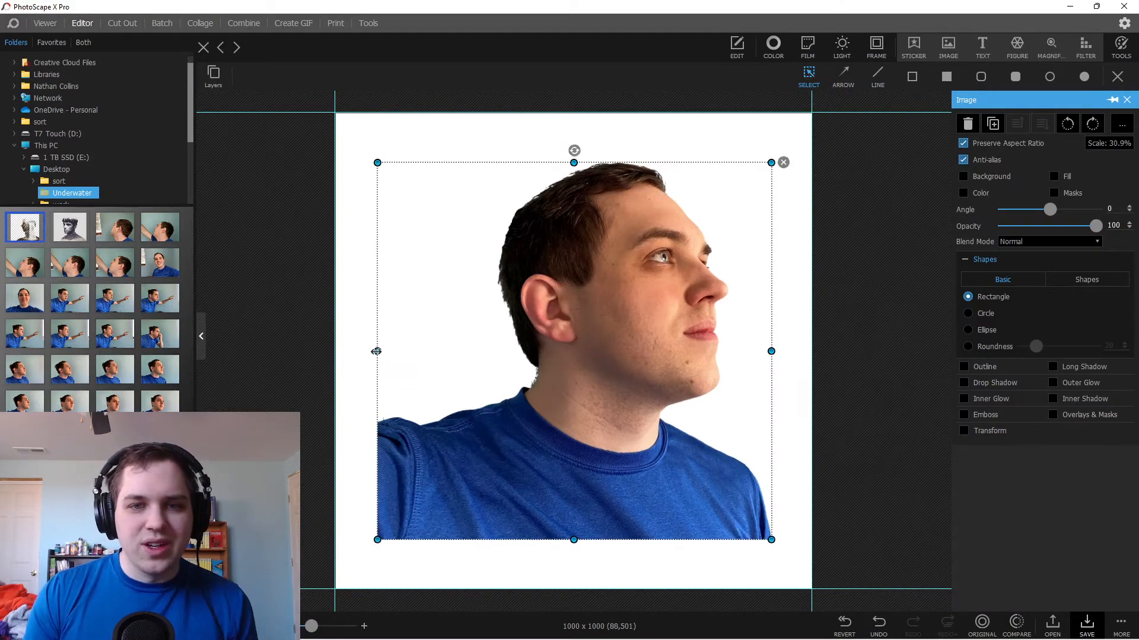
left_click_drag(376, 351, 274, 351)
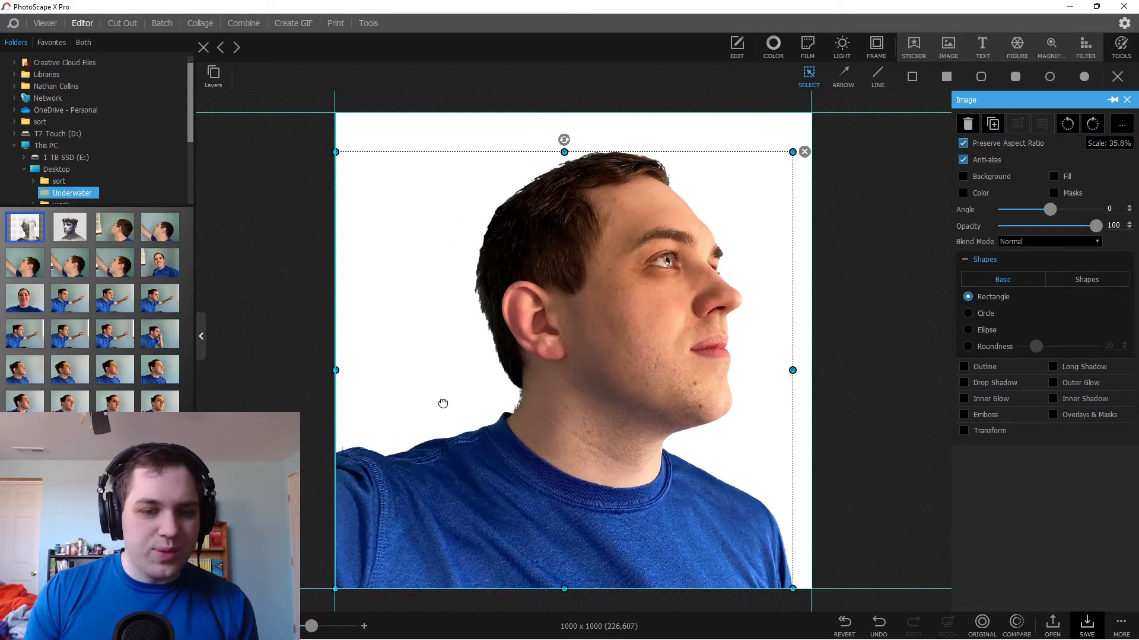
mouse_move(302, 348)
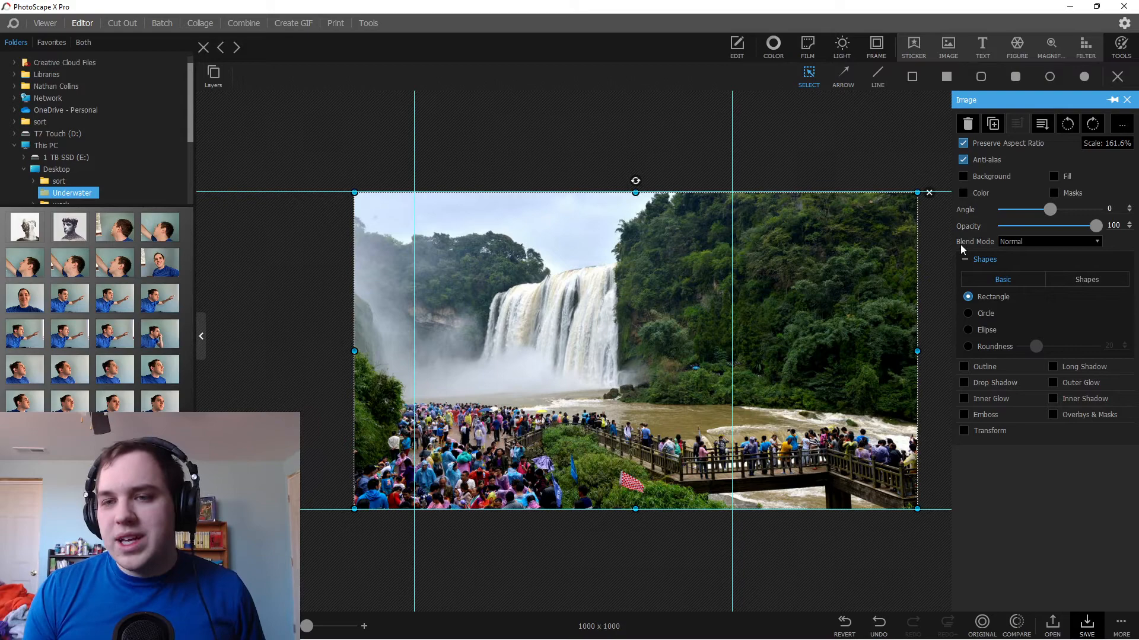
mouse_move(1042, 241)
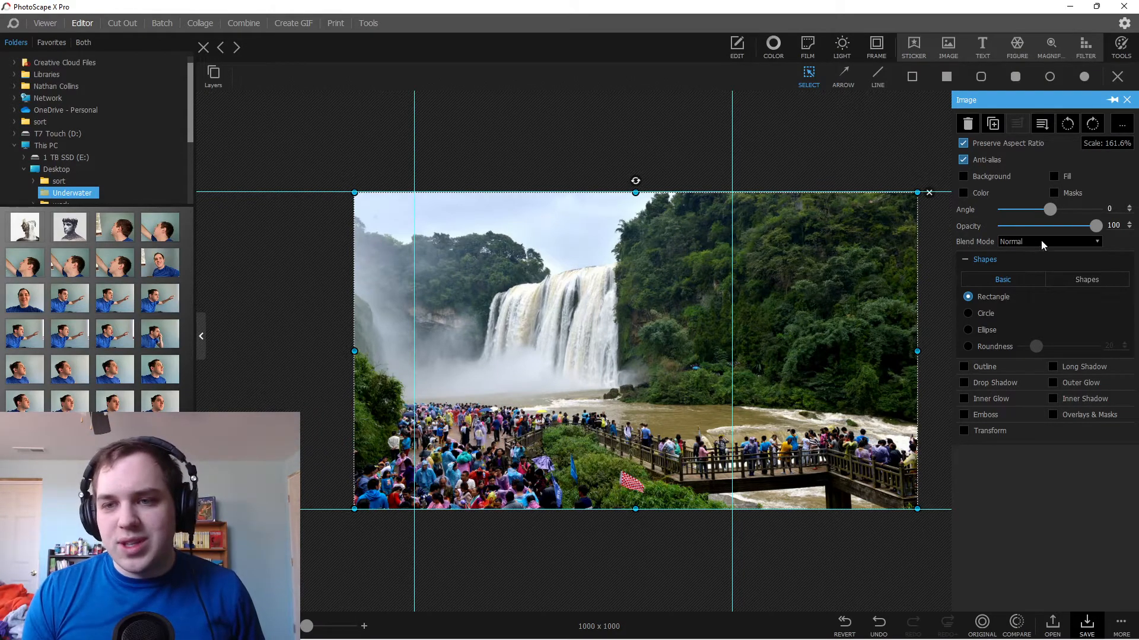
Set the waterfall photo's blend mode to Lighten over the portrait
left_click(1048, 242)
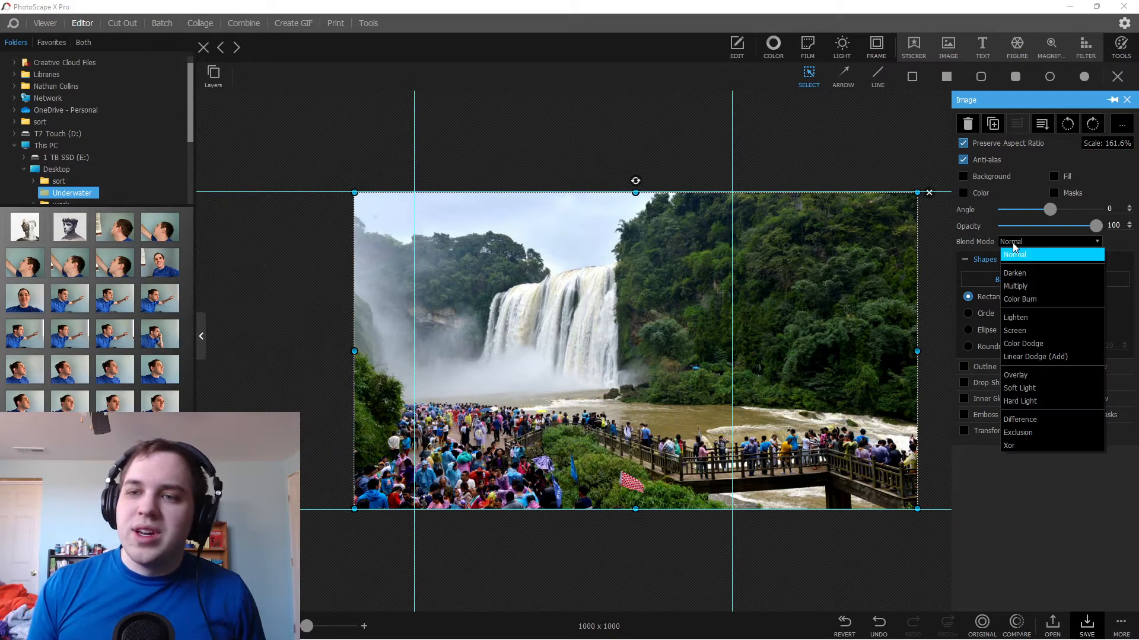
left_click(1016, 286)
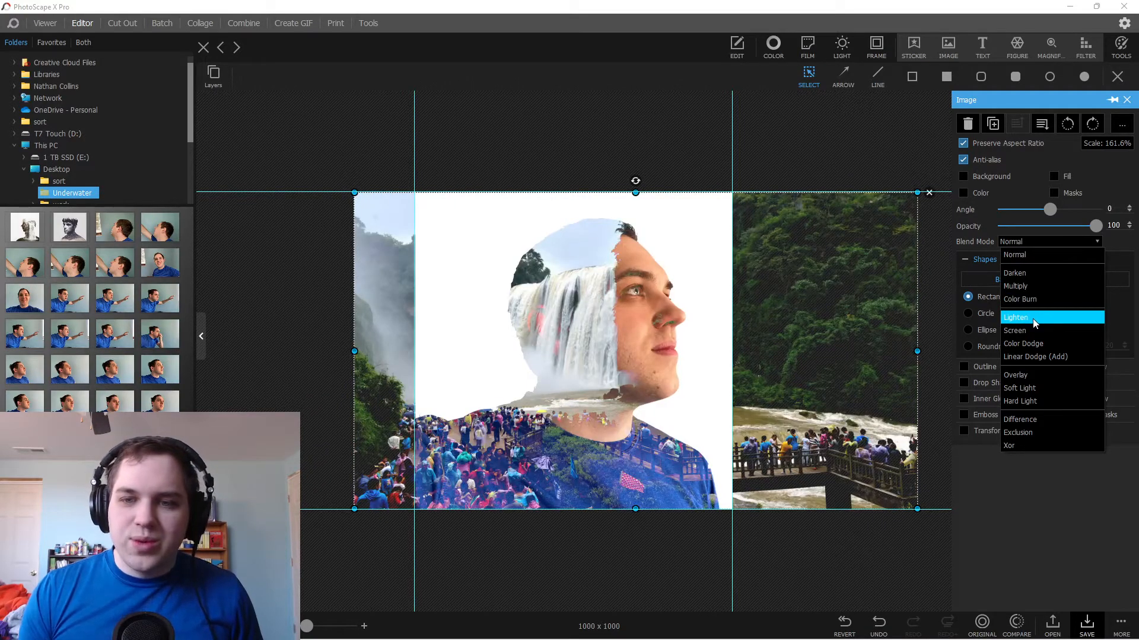
left_click(1014, 330)
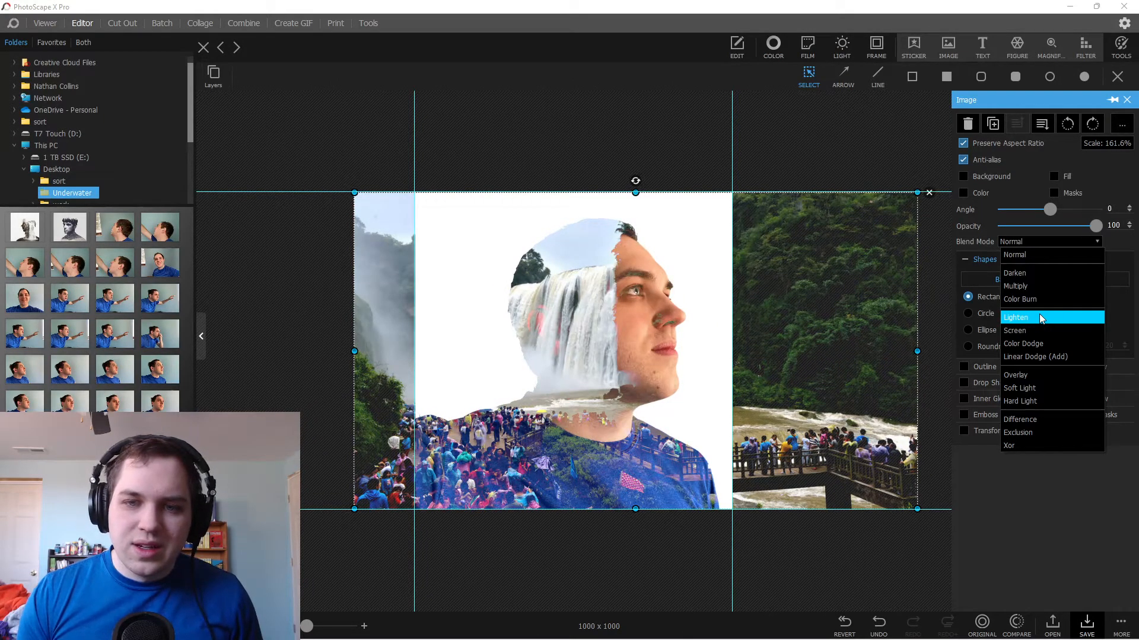
left_click(1016, 317)
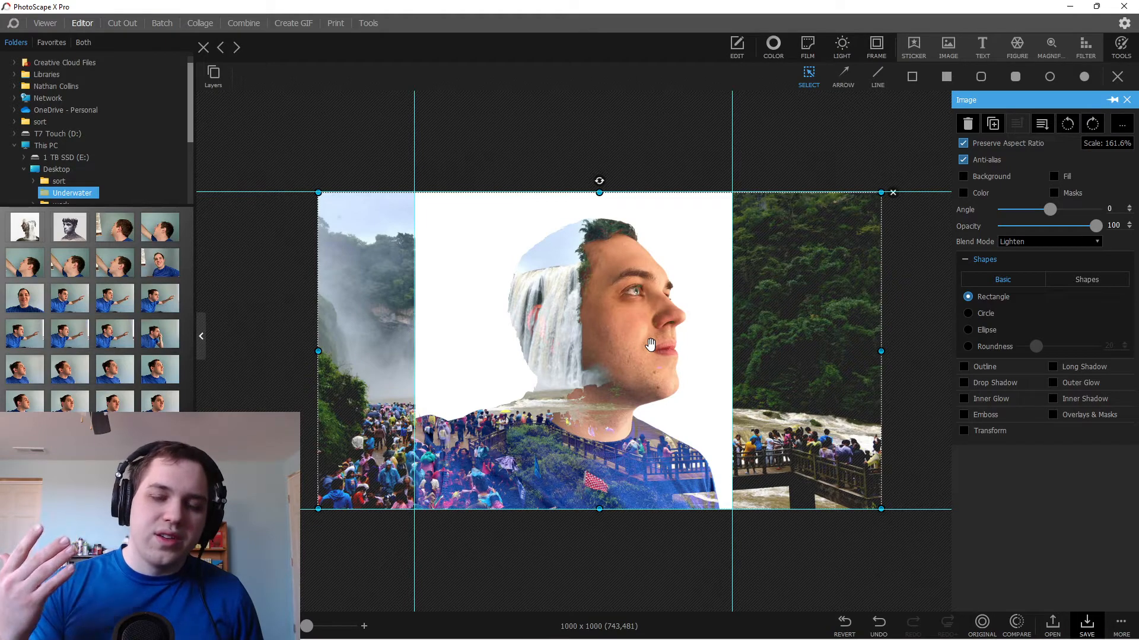
mouse_move(785, 345)
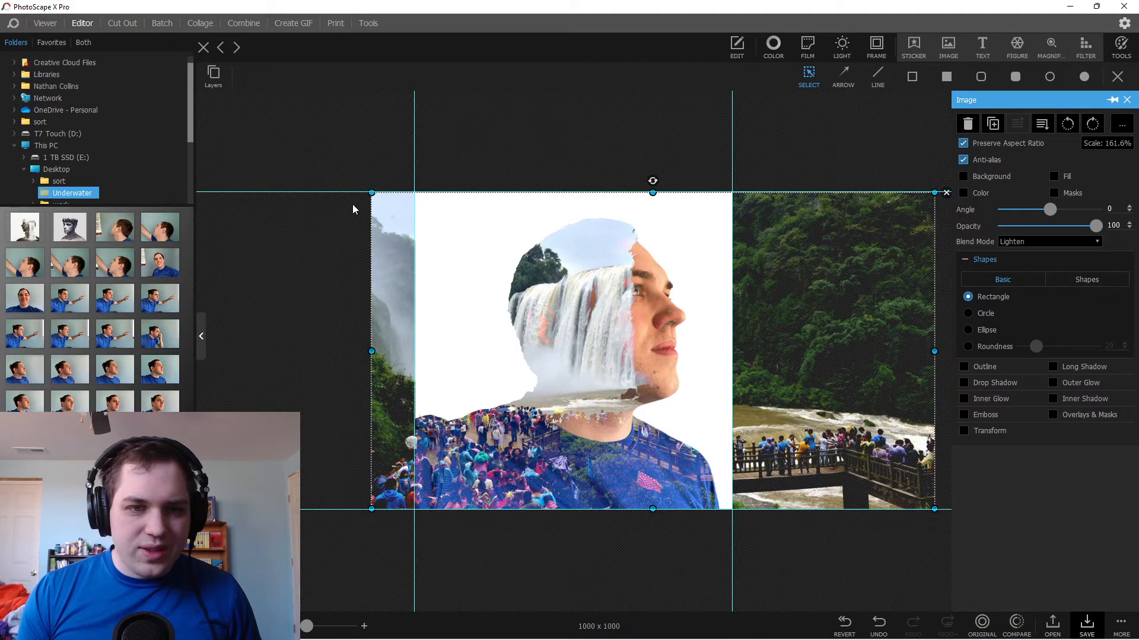
Shrink and move the waterfall photo lower and left, tilting then straightening it to 0°
left_click_drag(371, 192, 411, 206)
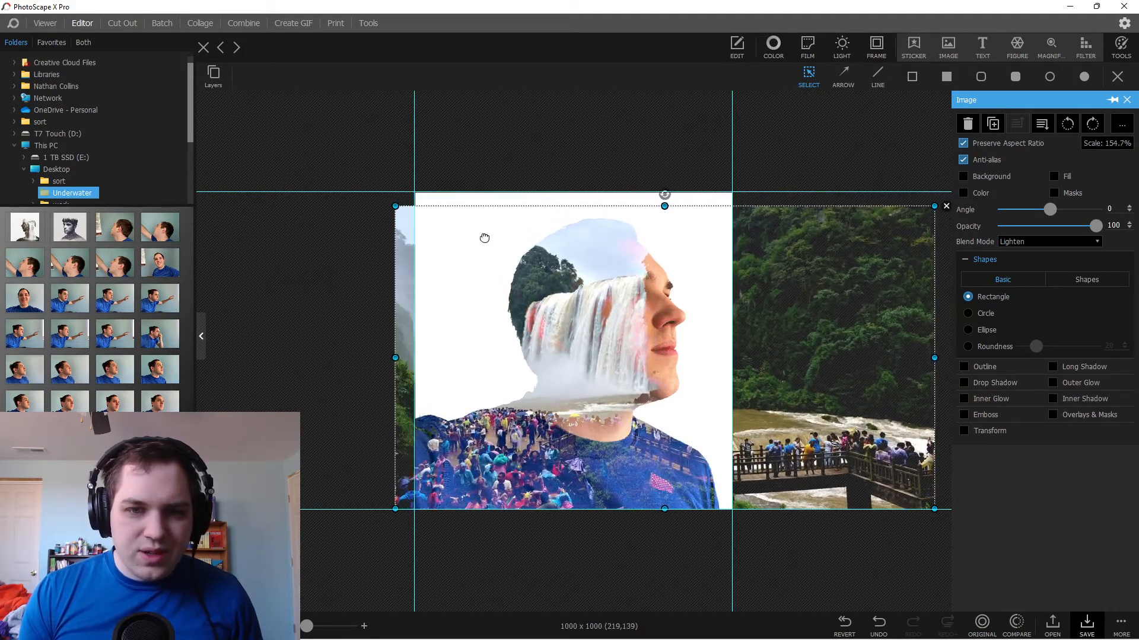
left_click_drag(484, 239, 453, 238)
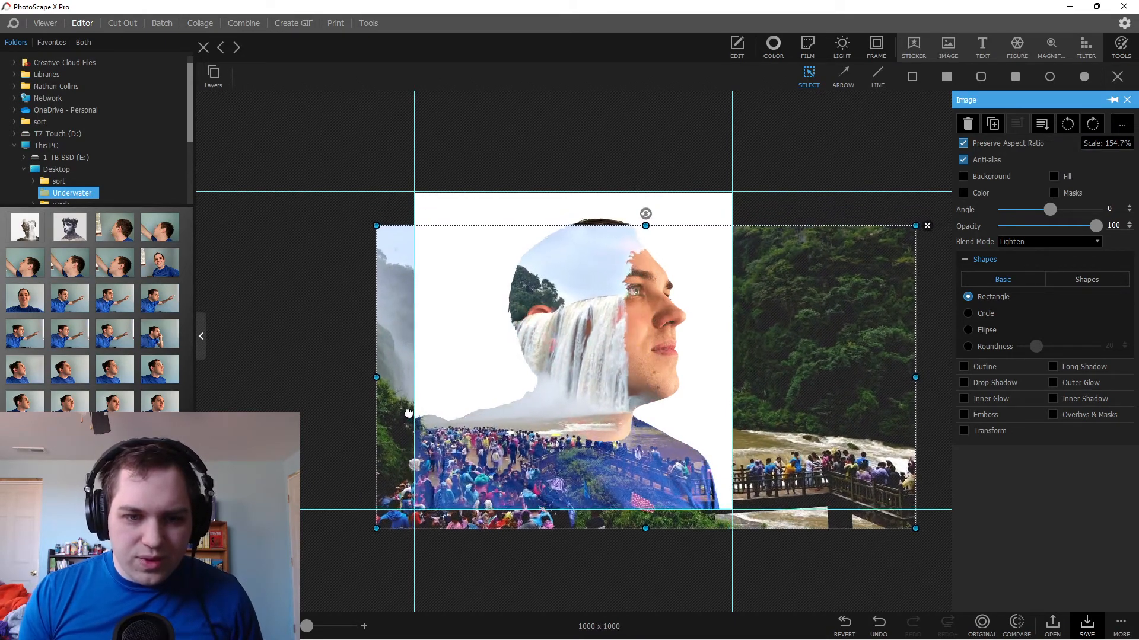
left_click_drag(408, 413, 461, 389)
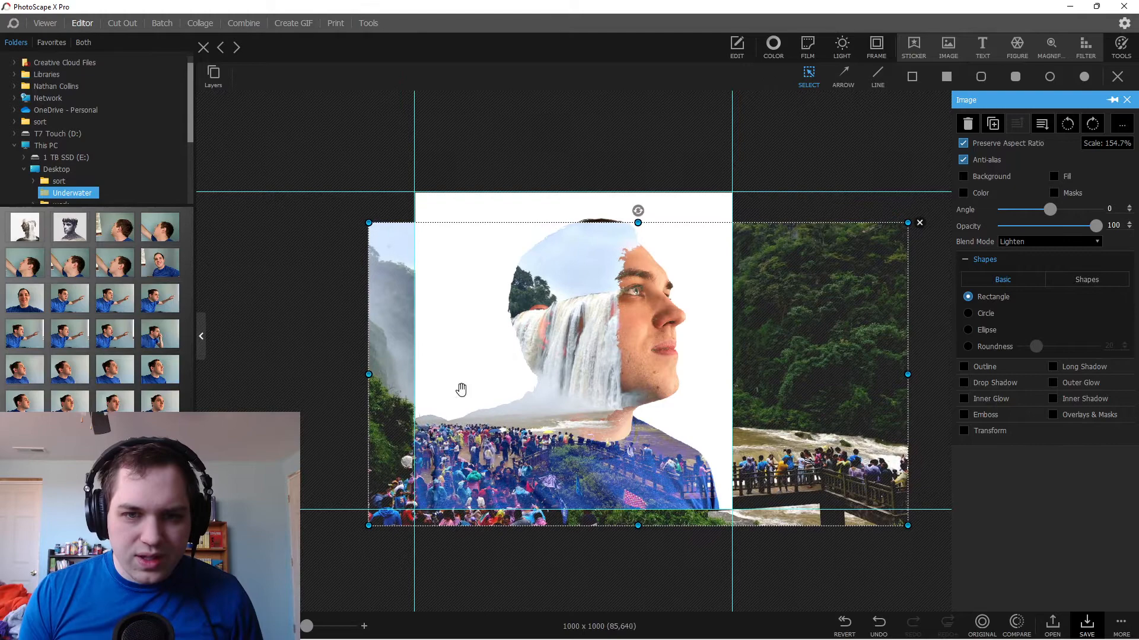
left_click_drag(638, 210, 628, 224)
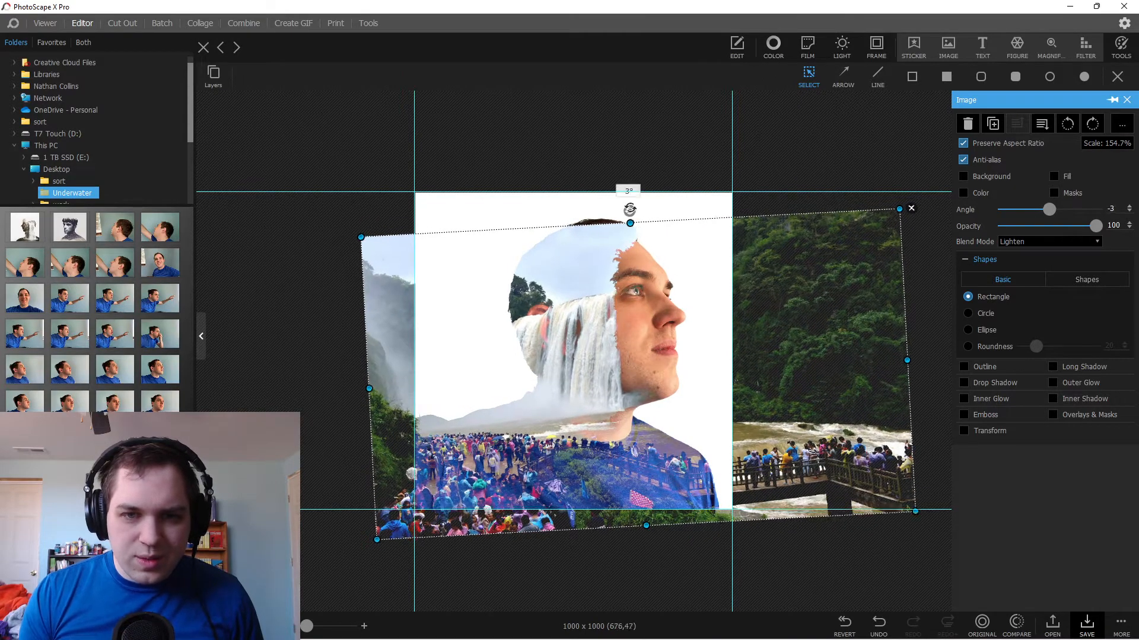
left_click_drag(630, 208, 634, 206)
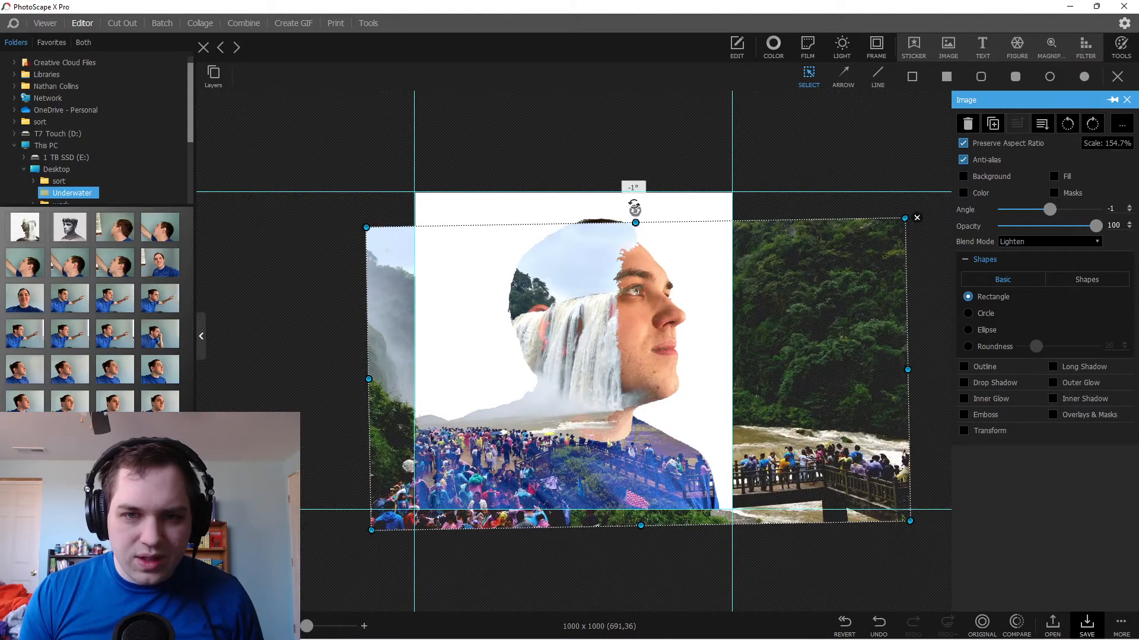
left_click_drag(634, 206, 637, 209)
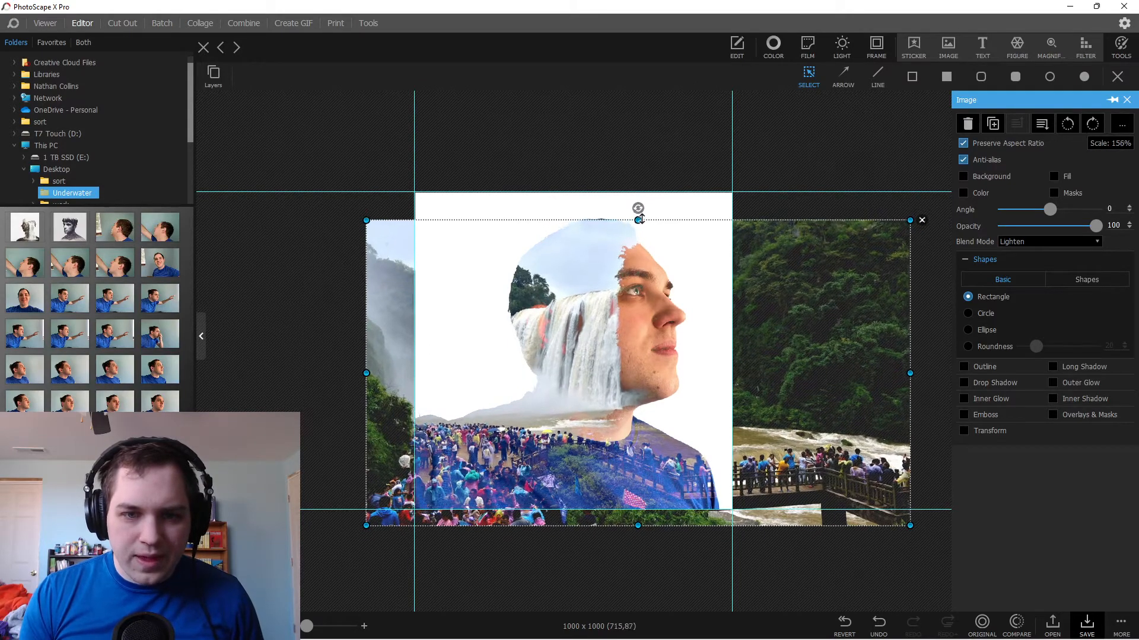
left_click_drag(638, 220, 638, 201)
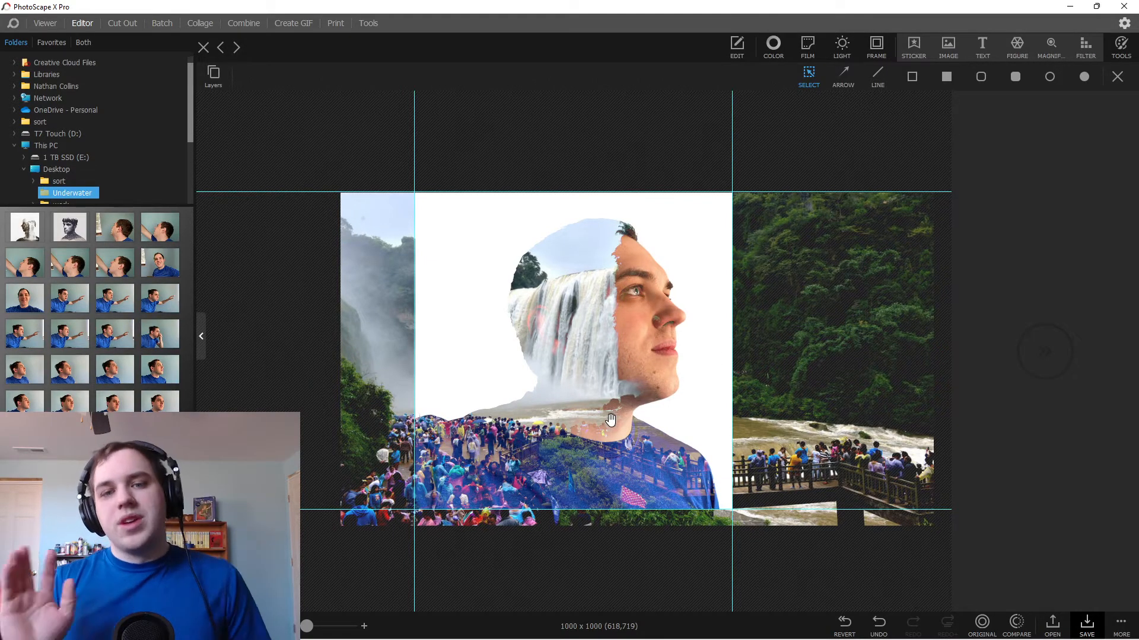
Zoom into the composition and enable Masks for the waterfall photo
left_click_drag(304, 626, 314, 626)
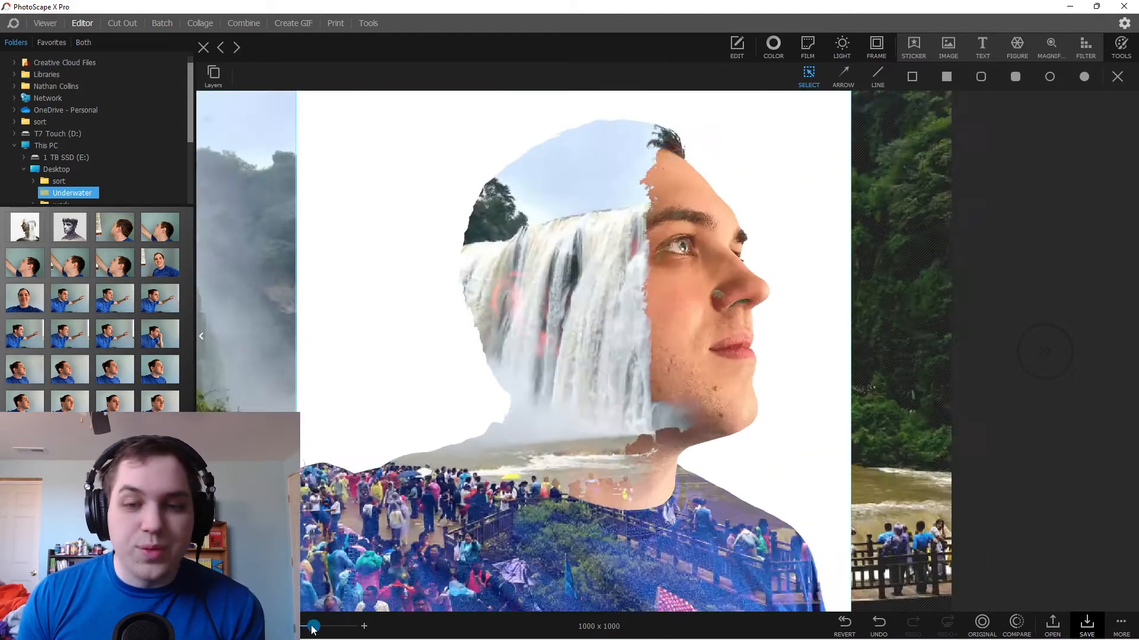
left_click_drag(313, 626, 306, 626)
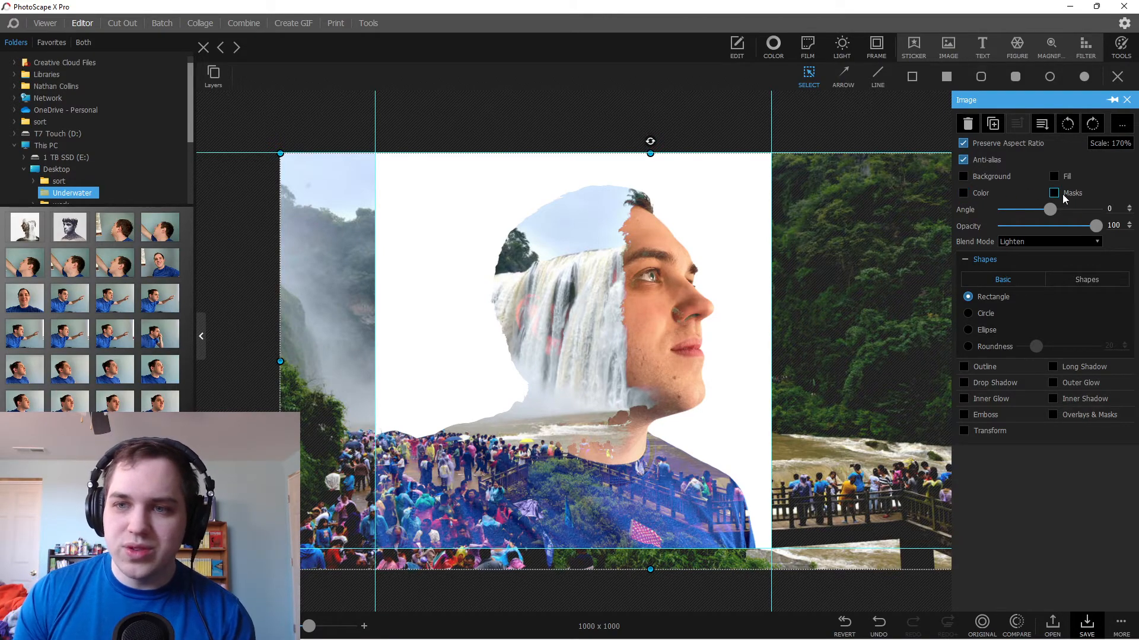
left_click(1054, 193)
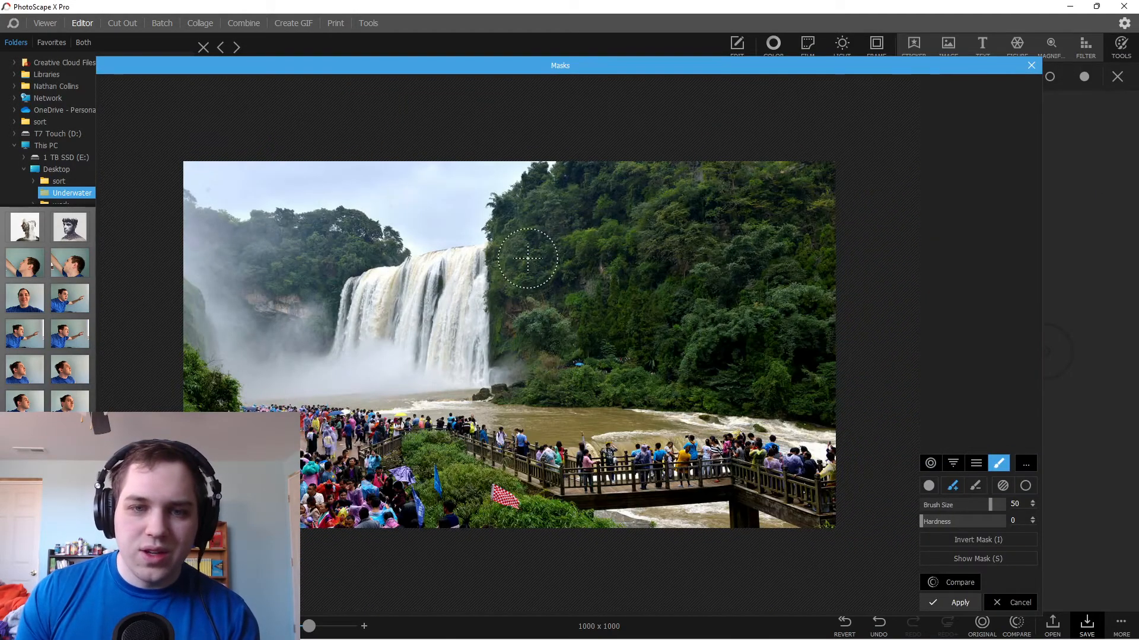
Brush a face-and-neck shaped mask, extending it down toward the crowd
left_click_drag(529, 258, 582, 313)
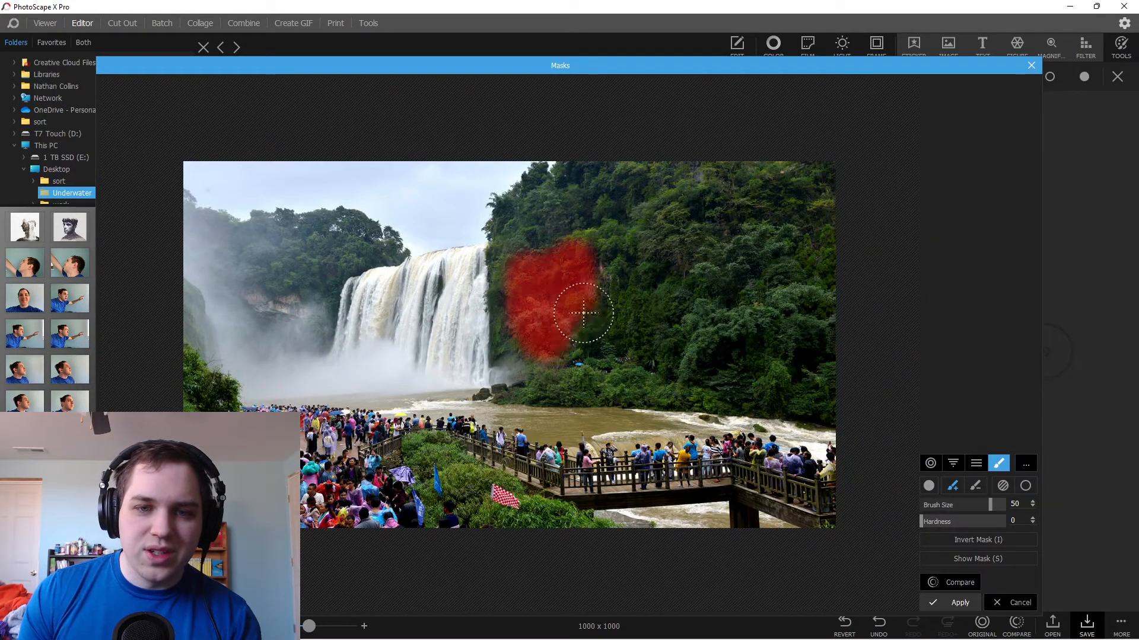
left_click_drag(582, 313, 559, 312)
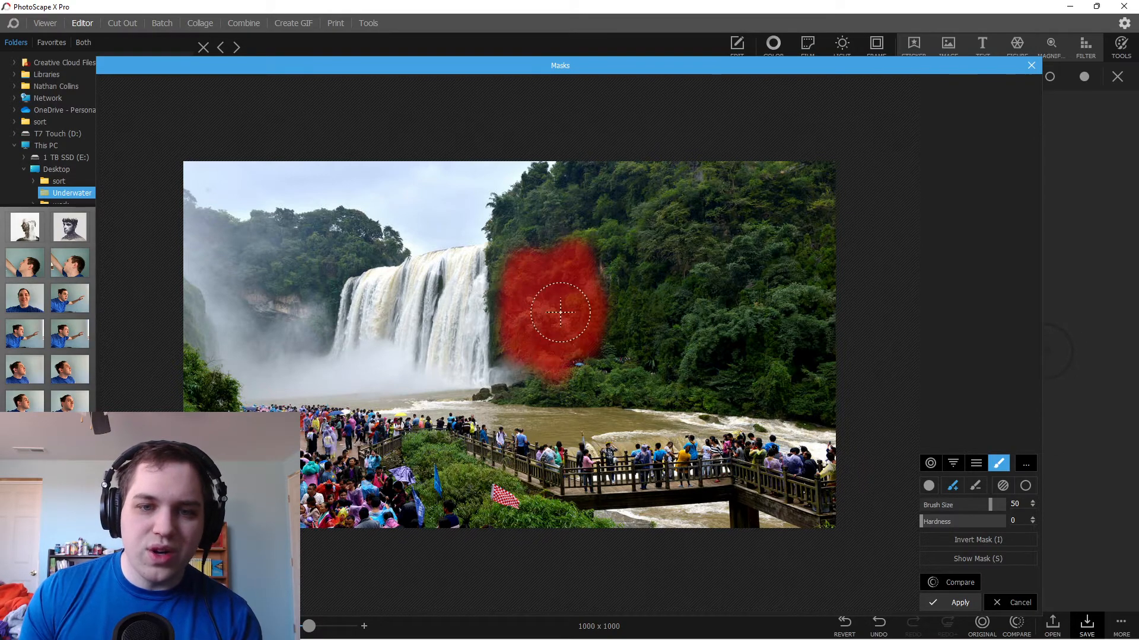
left_click_drag(559, 314, 520, 361)
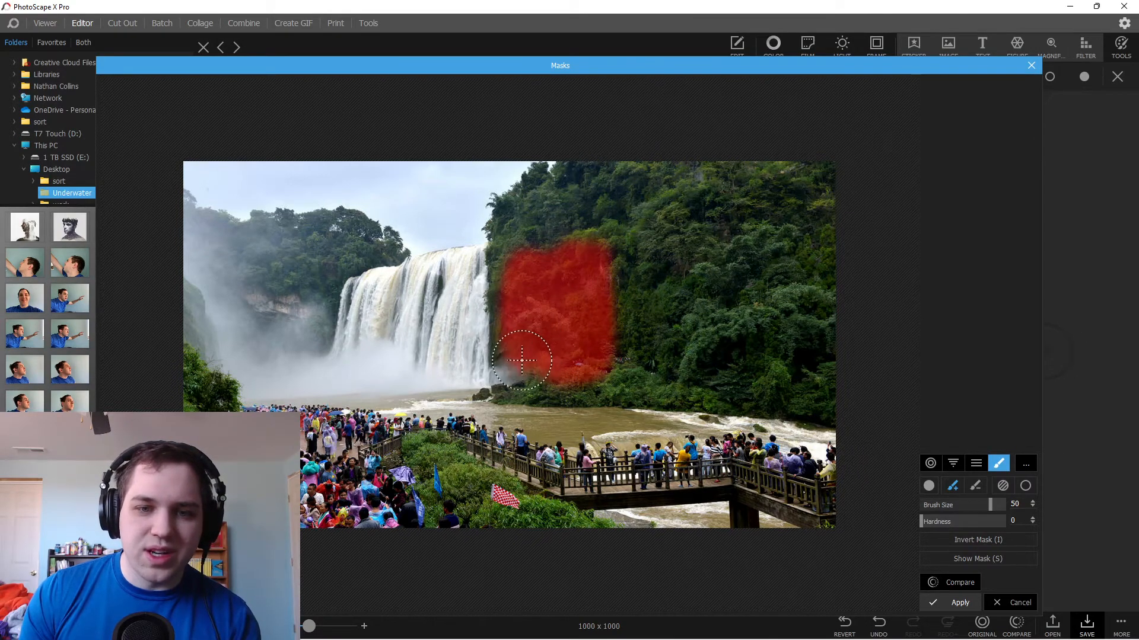
left_click(960, 602)
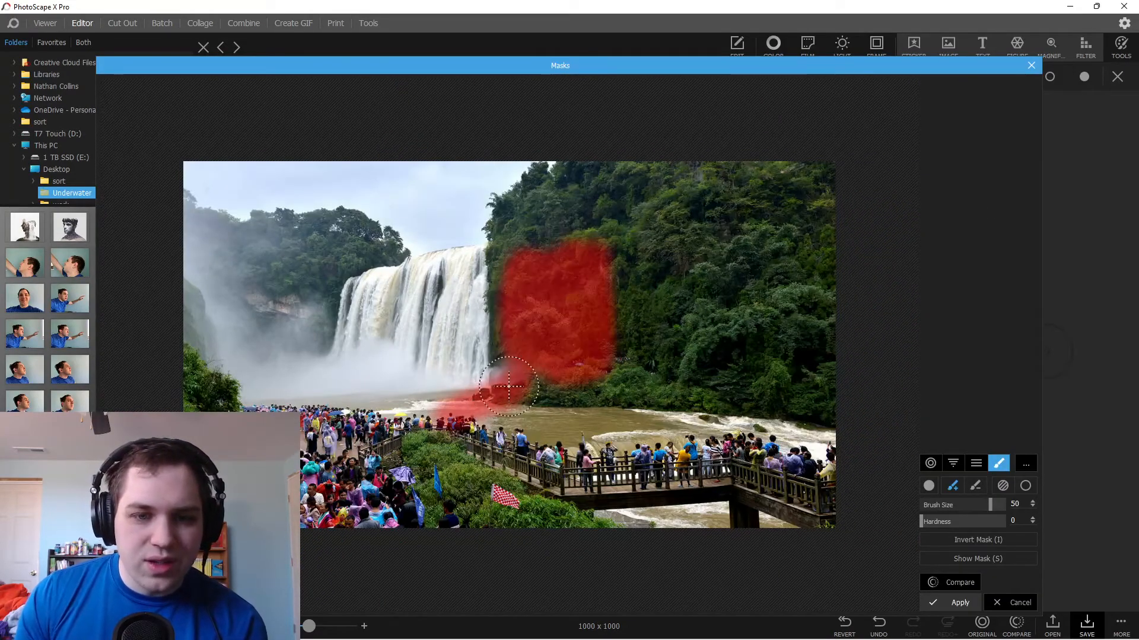
left_click_drag(508, 392, 515, 450)
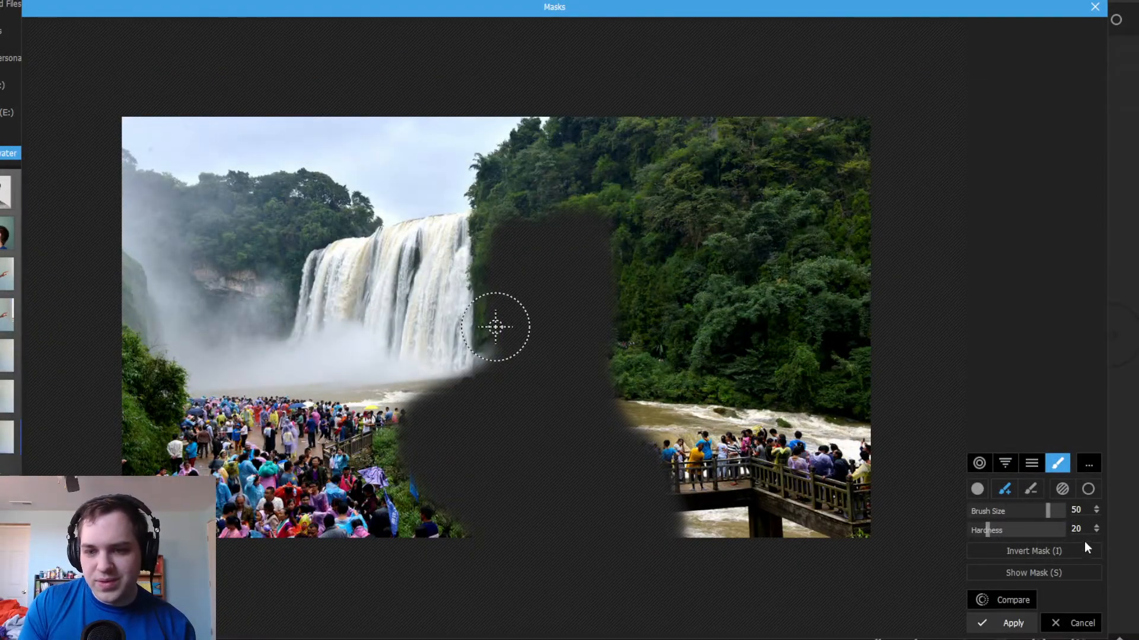
Apply the face mask at Hardness 0, soften the neck edge, and nudge the photo left
left_click(1016, 622)
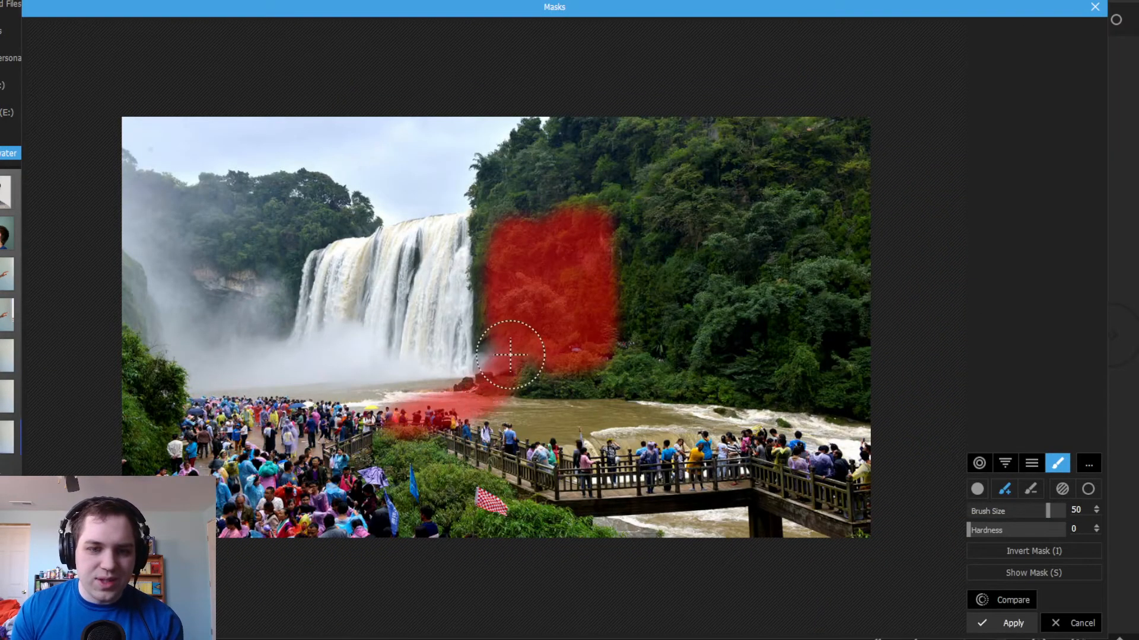
left_click_drag(508, 356, 595, 472)
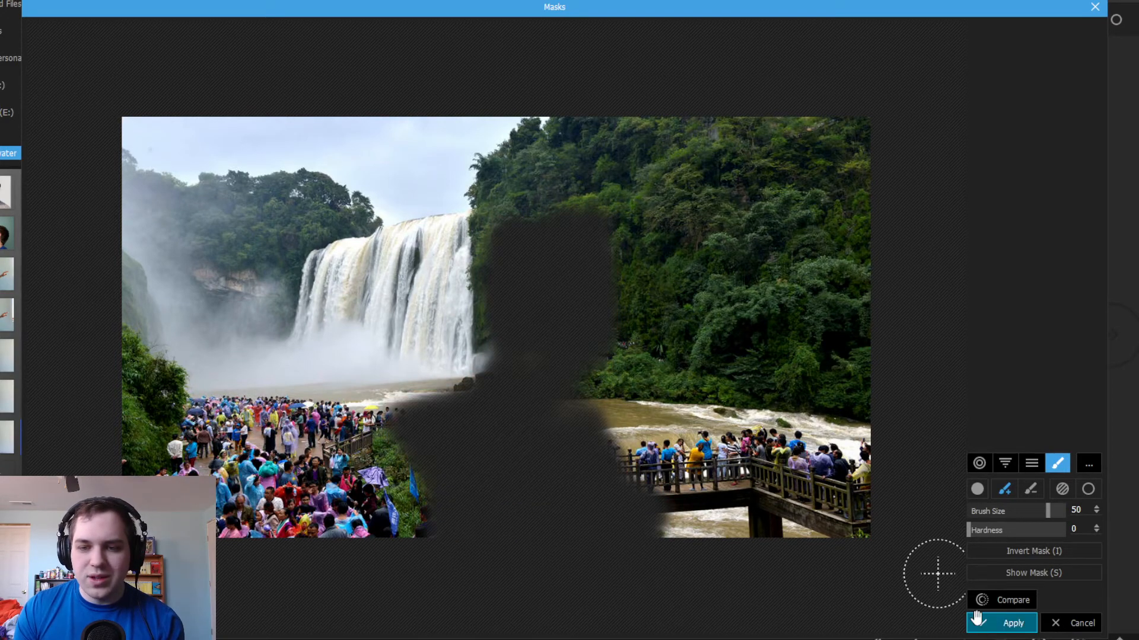
left_click(1013, 623)
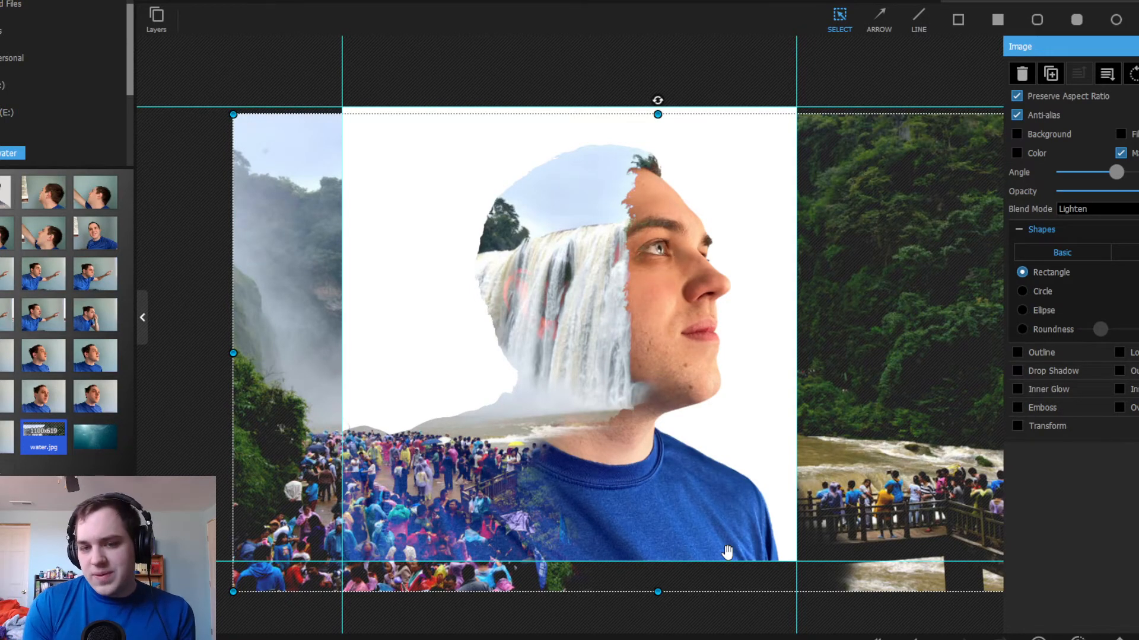
mouse_move(523, 487)
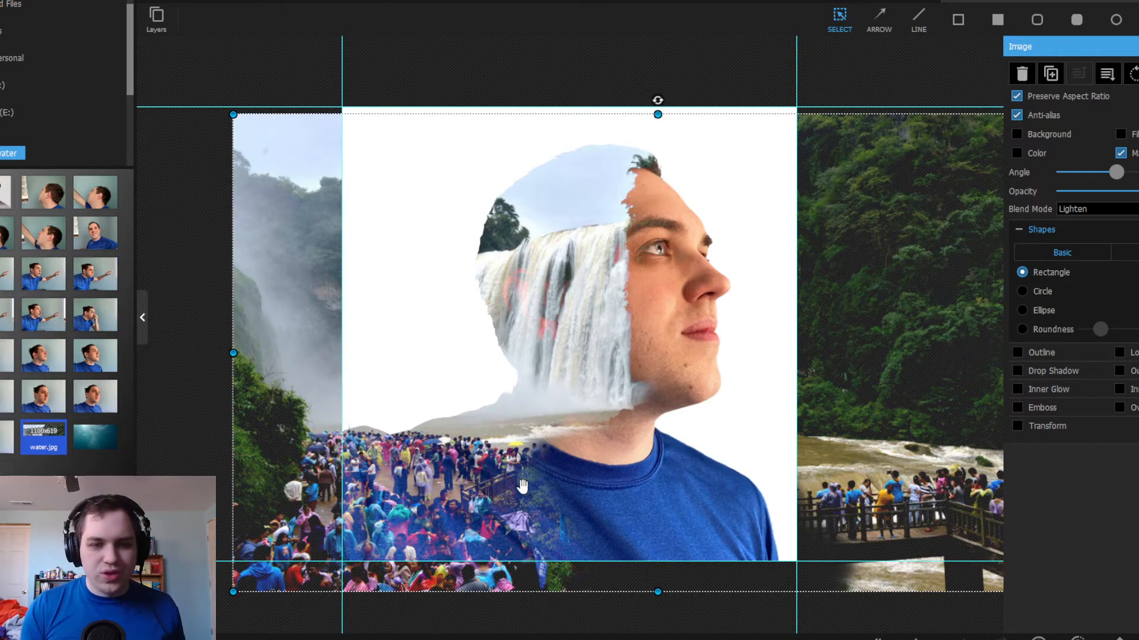
mouse_move(586, 543)
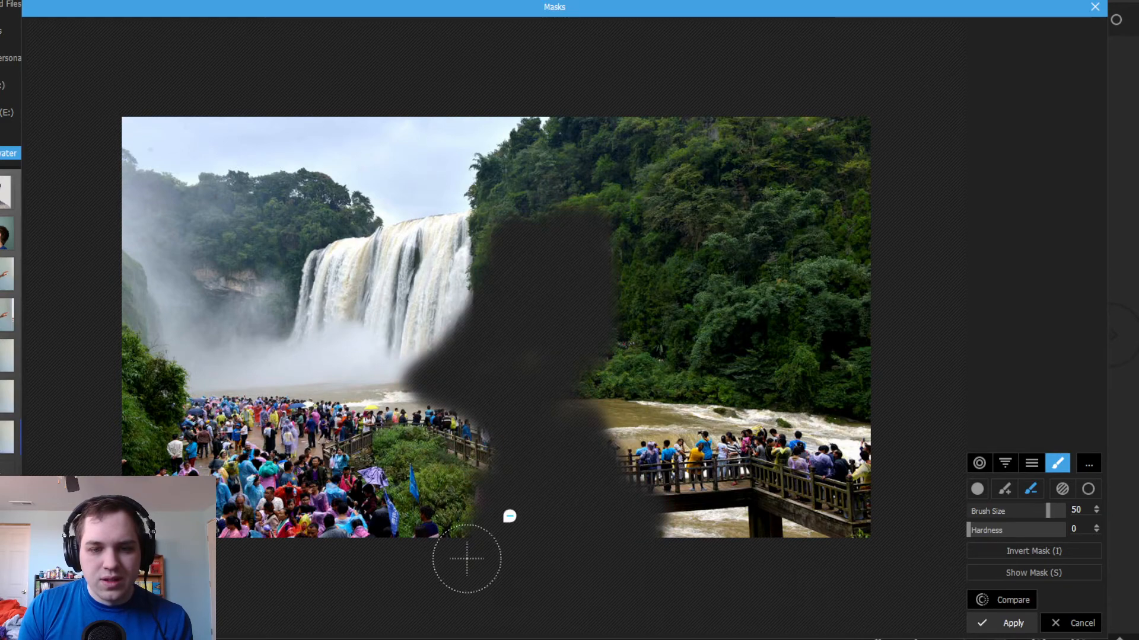
left_click(1009, 623)
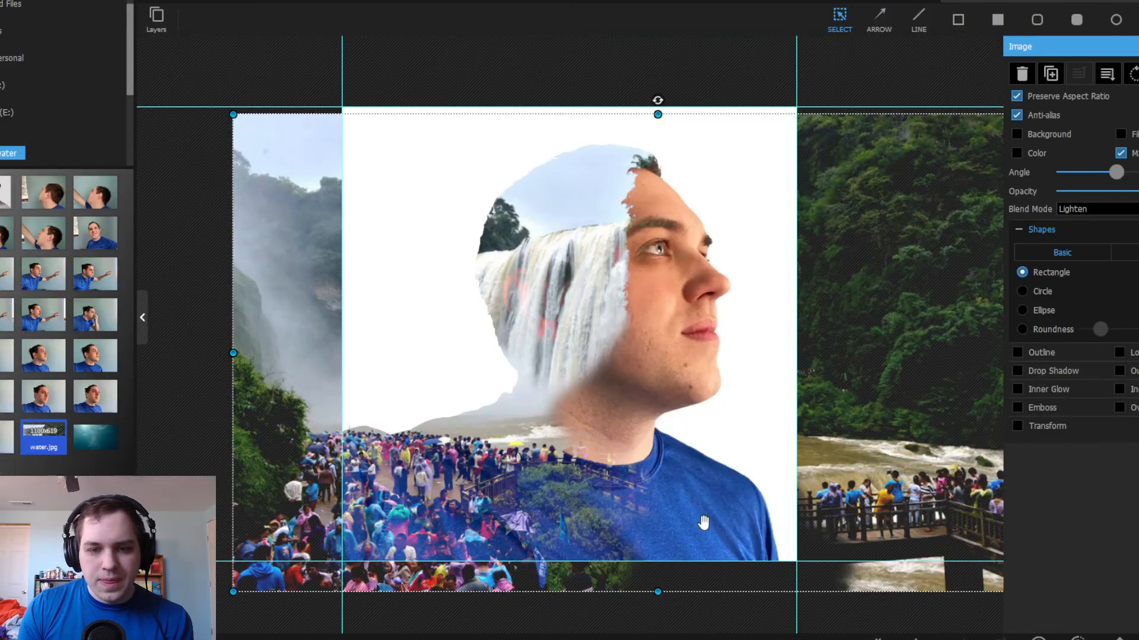
left_click_drag(702, 521, 679, 502)
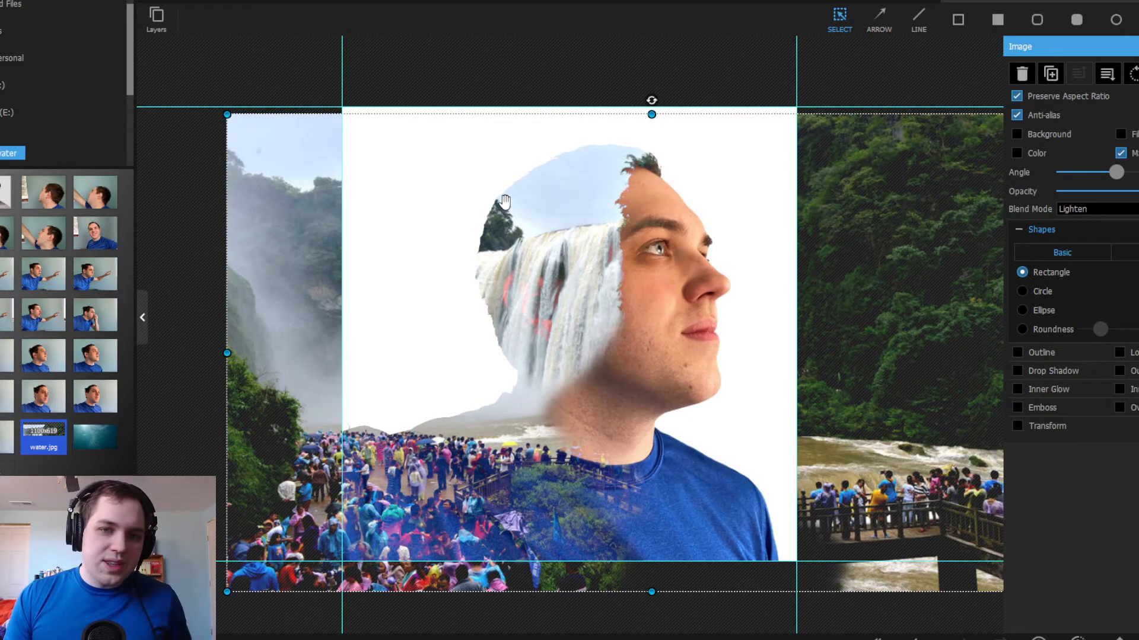
mouse_move(500, 235)
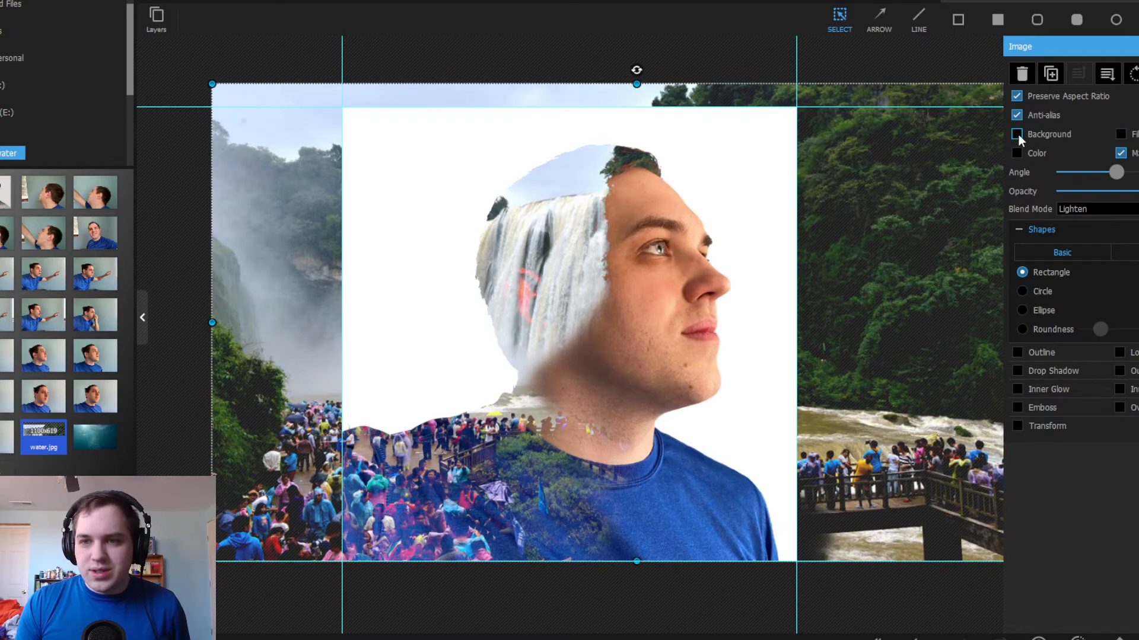
Brighten the waterfall photo by 100, masked to the sky above the falls
left_click(1017, 134)
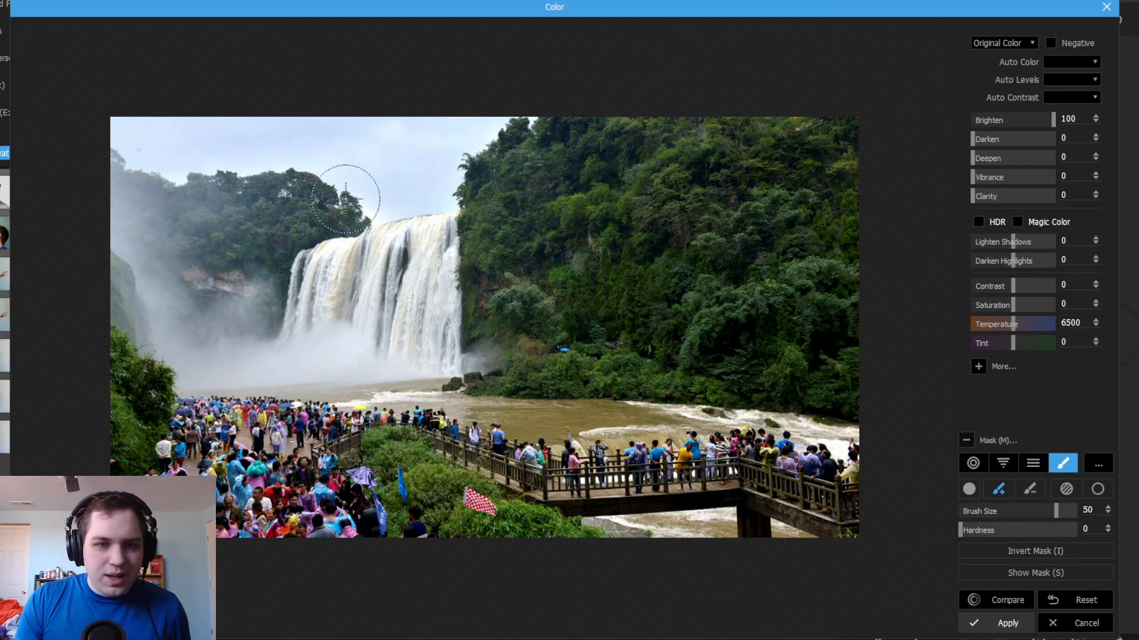
left_click_drag(333, 204, 392, 192)
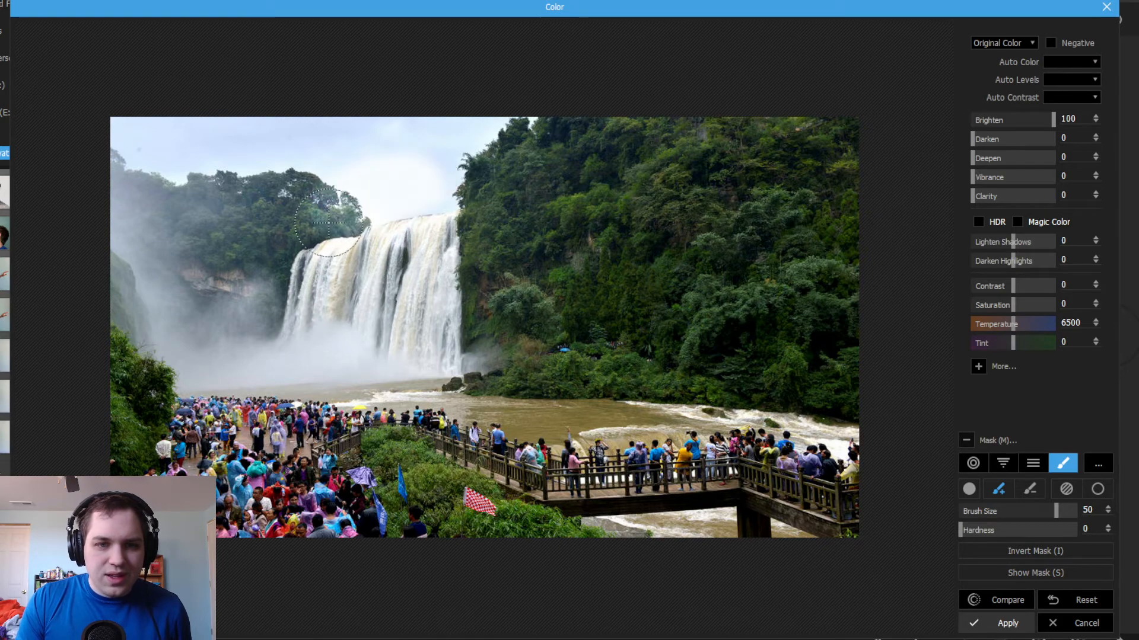
left_click_drag(327, 226, 417, 178)
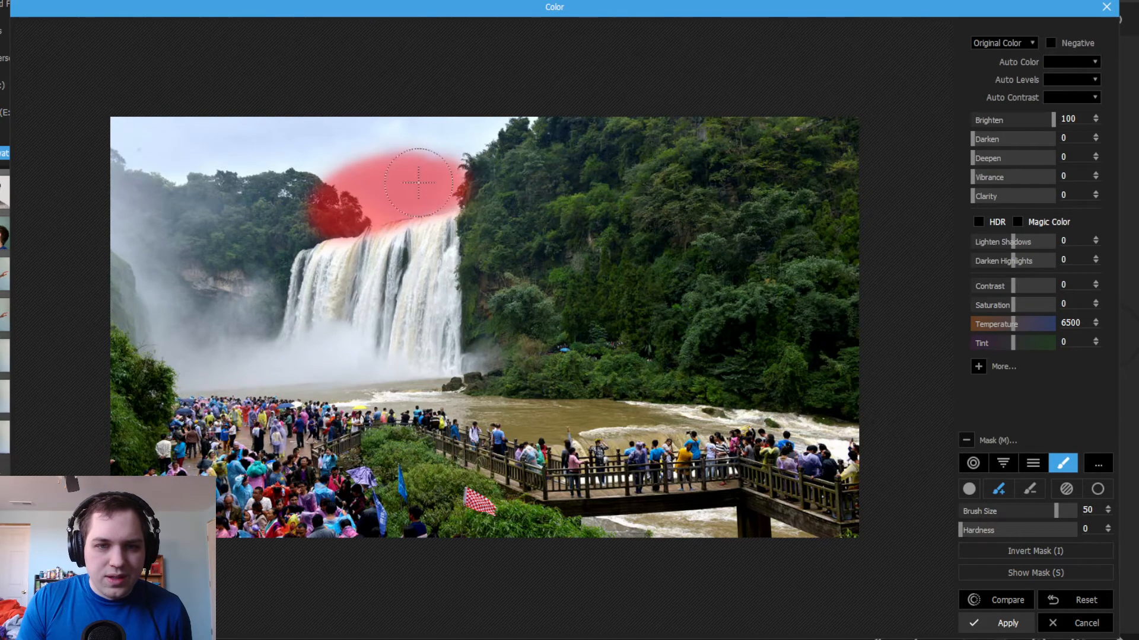
left_click(1008, 599)
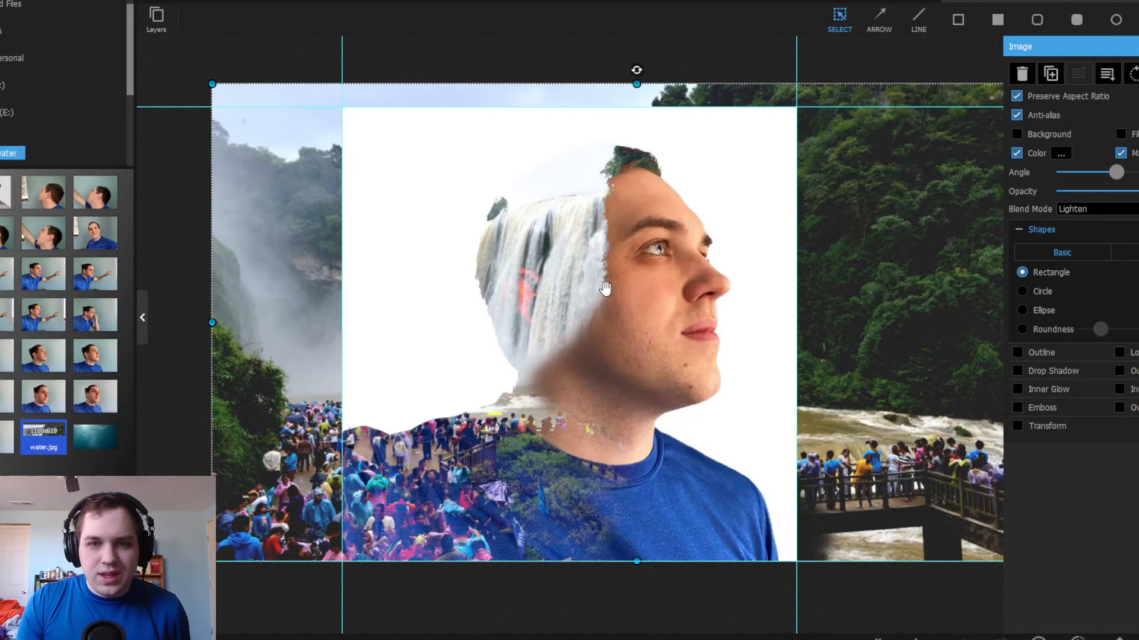
mouse_move(493, 312)
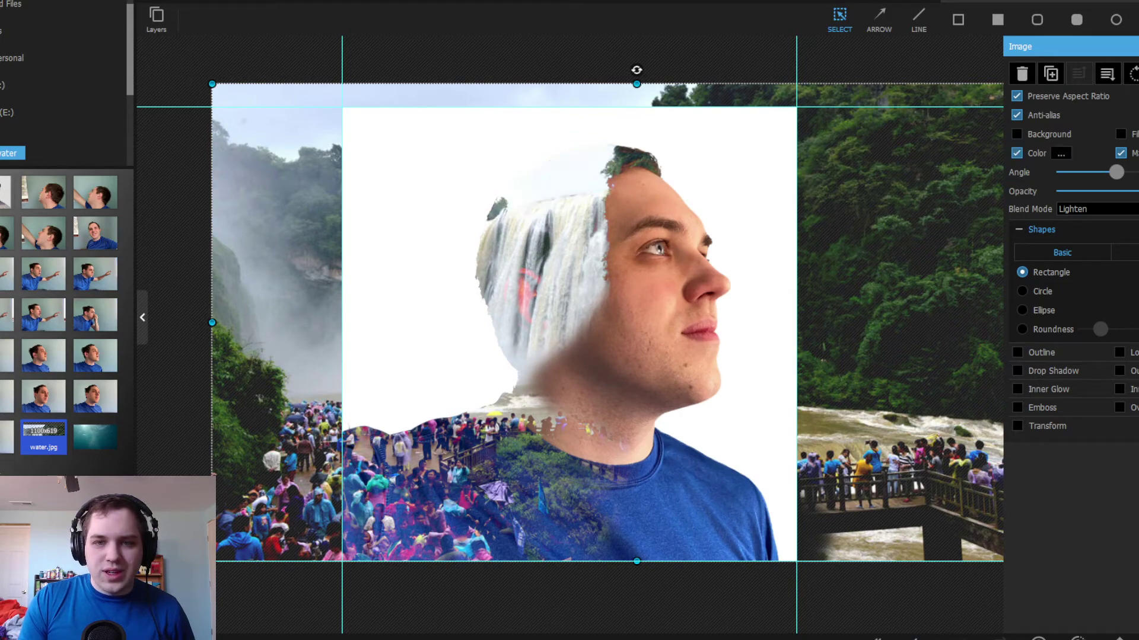
mouse_move(791, 471)
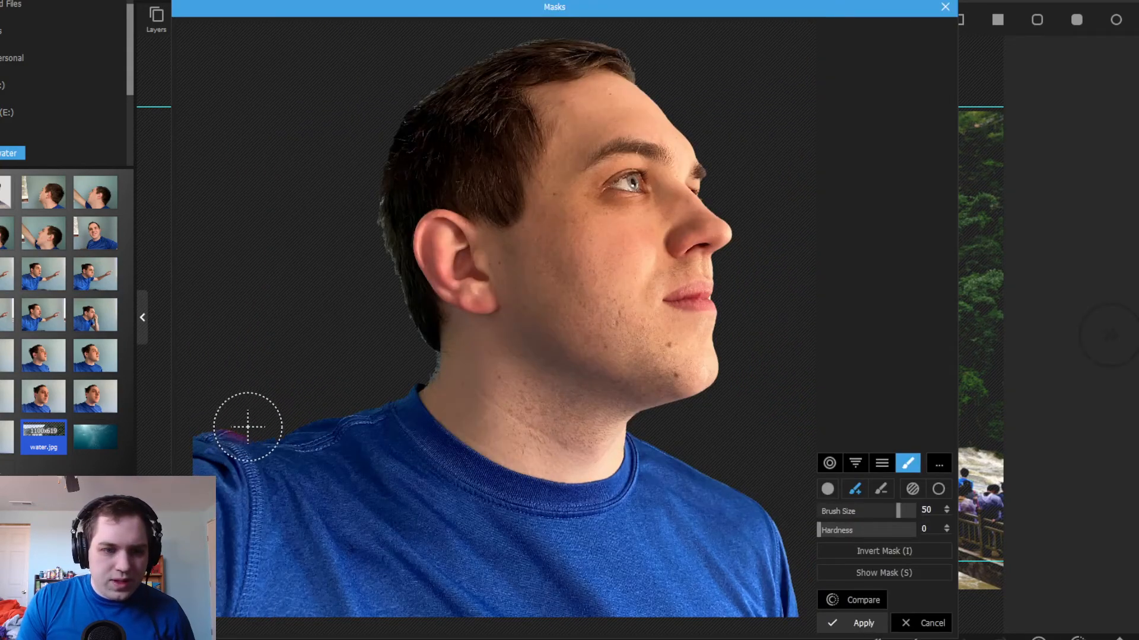
Mask the waterfall layer along the portrait's shoulder edge and apply it
left_click_drag(251, 428, 217, 447)
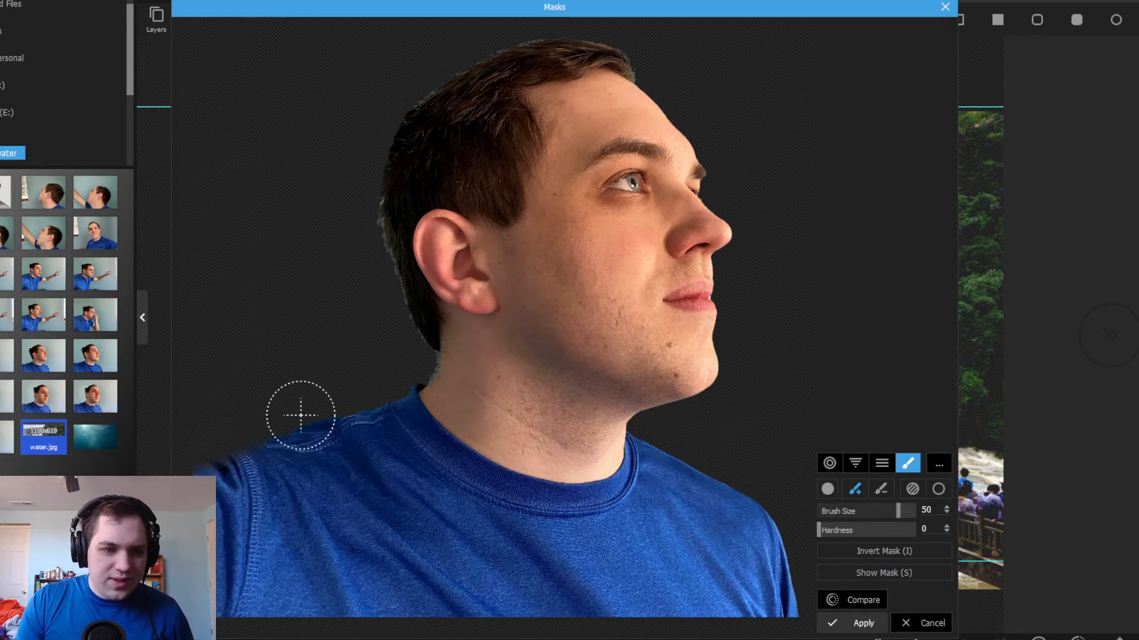
left_click(867, 622)
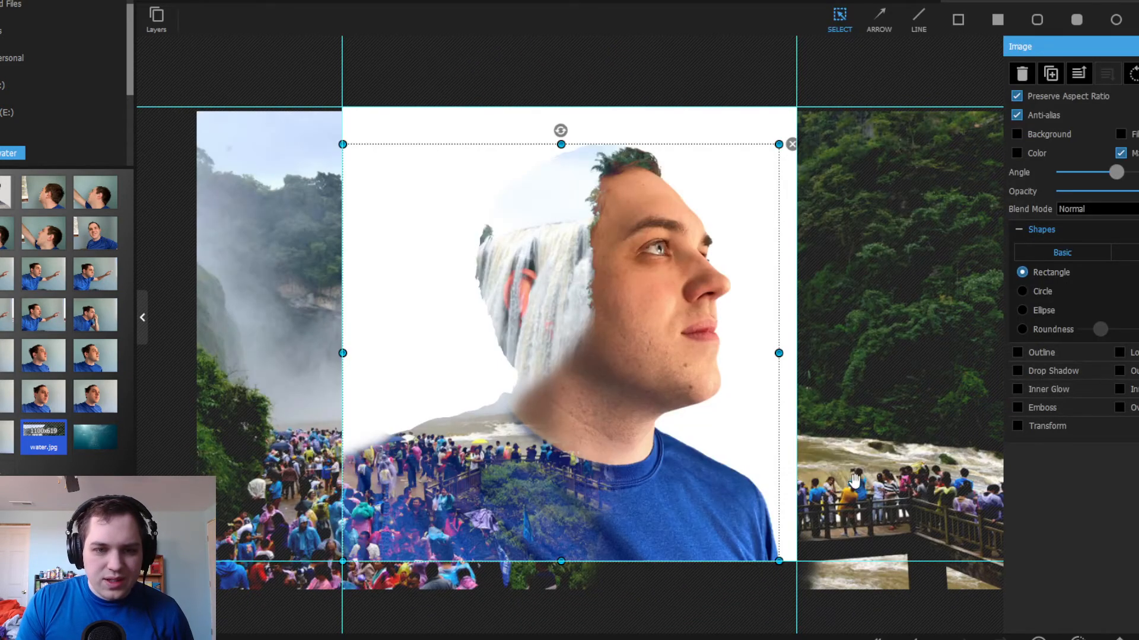
mouse_move(673, 489)
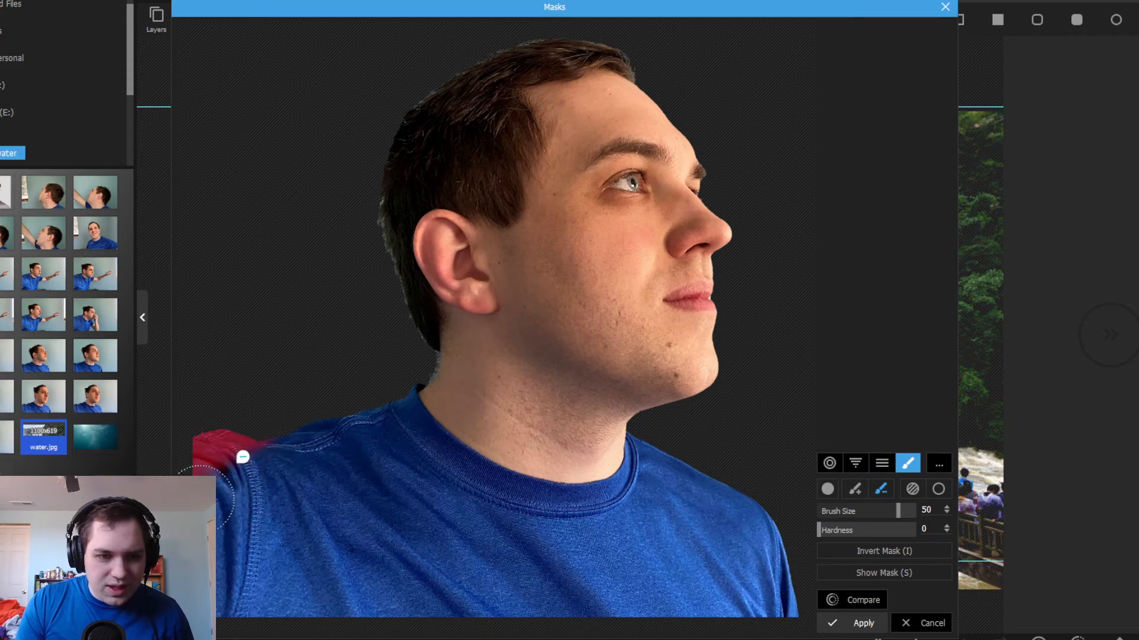
left_click(866, 623)
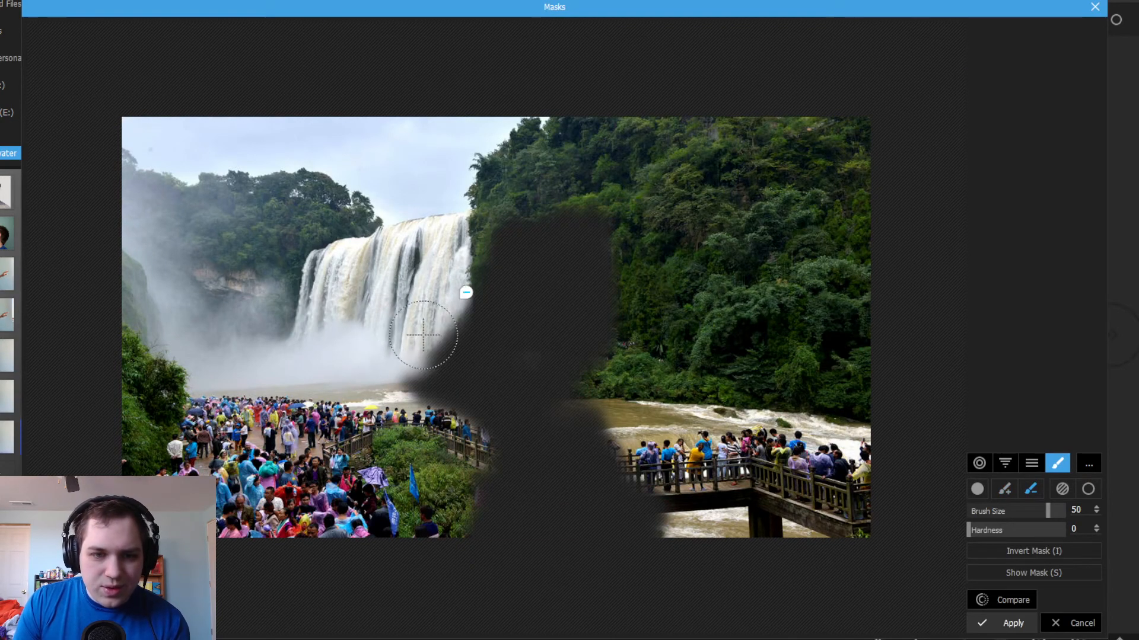
Refine the mask along the face edge, remove it from the lower area, and apply
left_click_drag(424, 334, 439, 370)
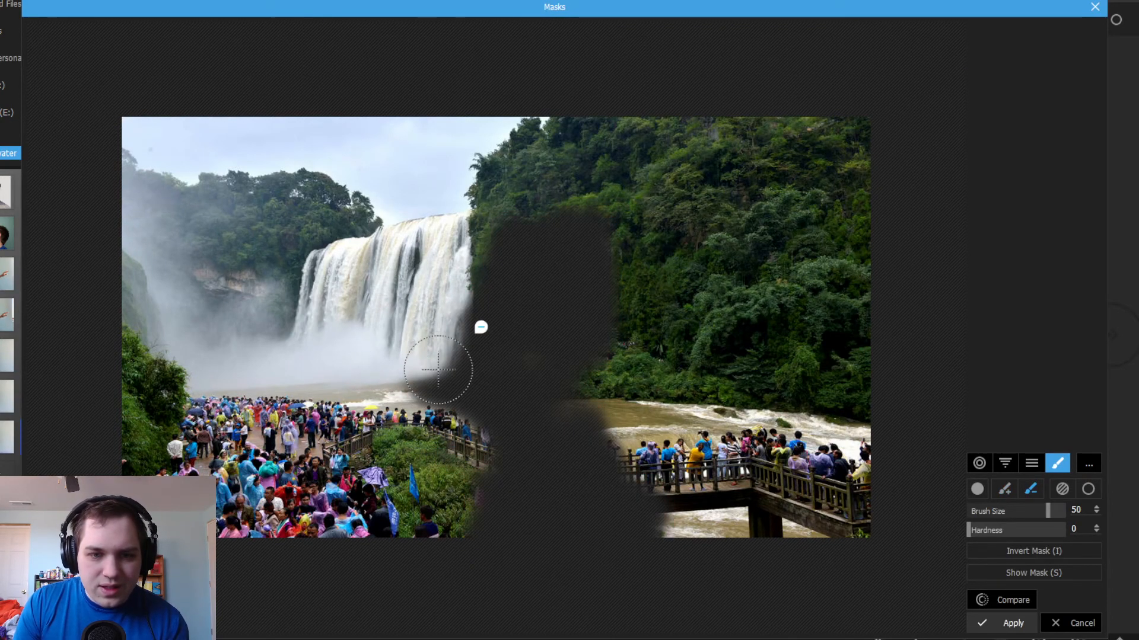
left_click_drag(441, 370, 471, 405)
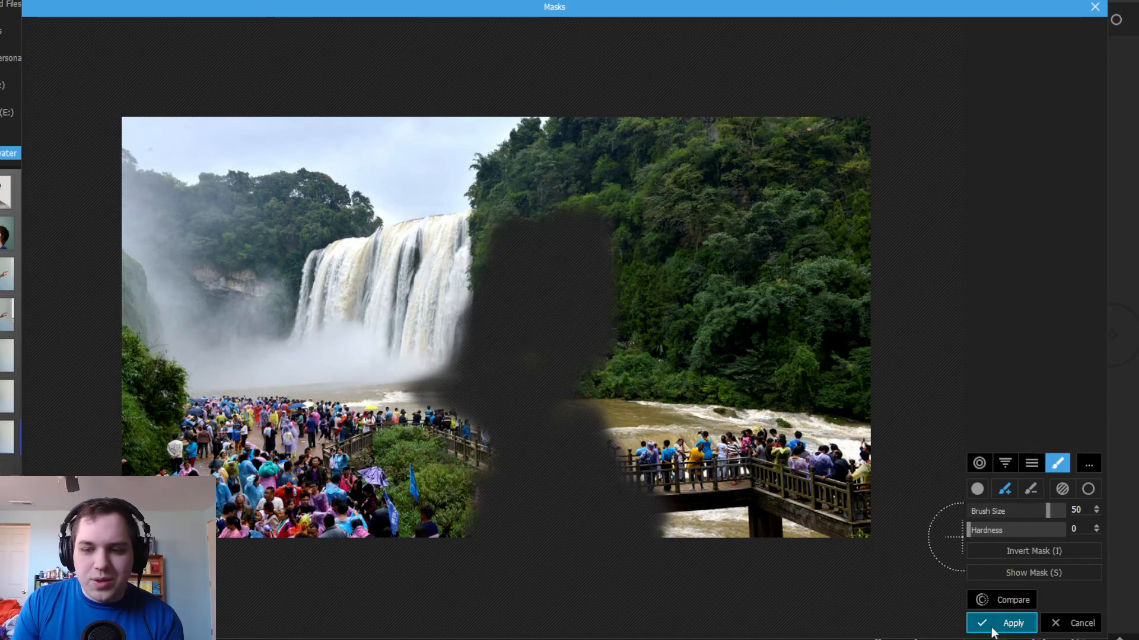
left_click(1001, 623)
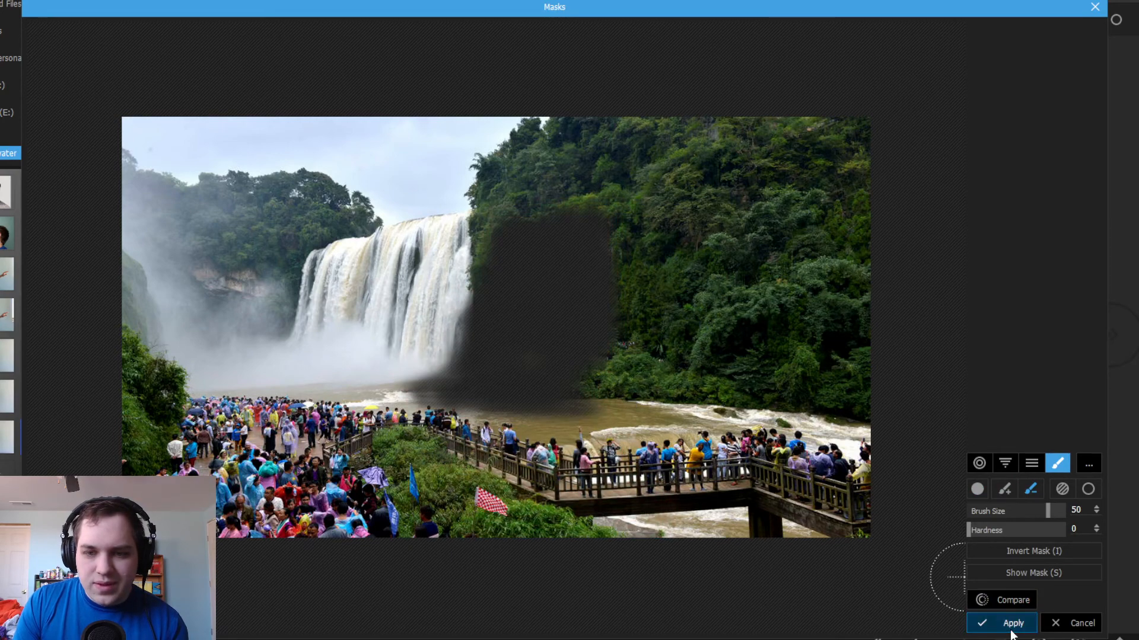
left_click(1001, 622)
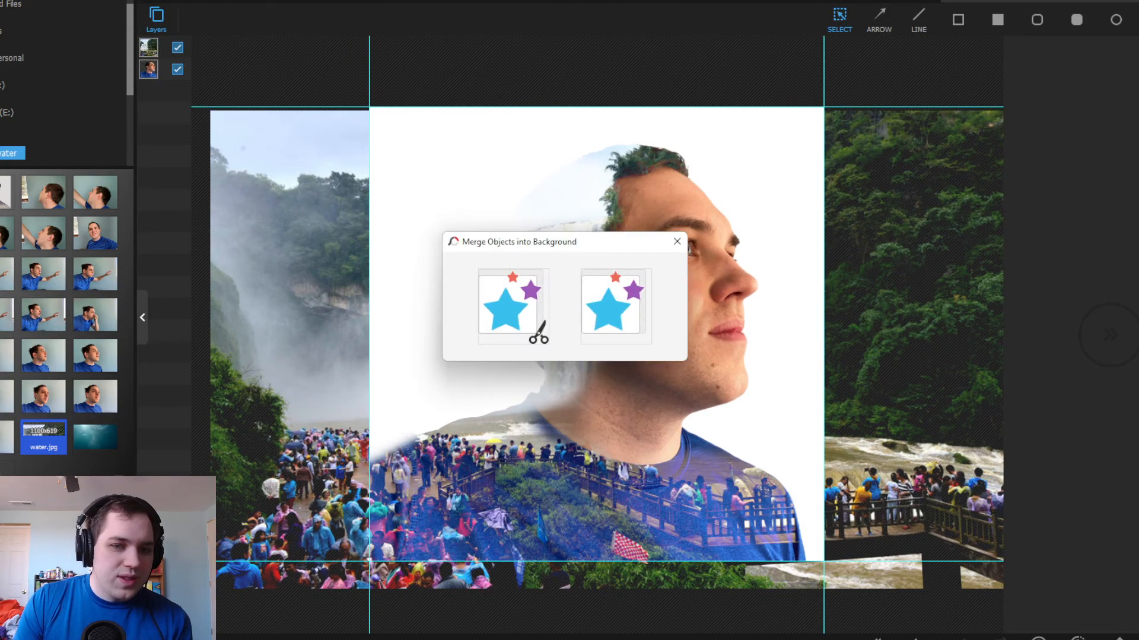
Merge the layers into the background, cropping outside the canvas, save, and reopen the merged photo
left_click(498, 315)
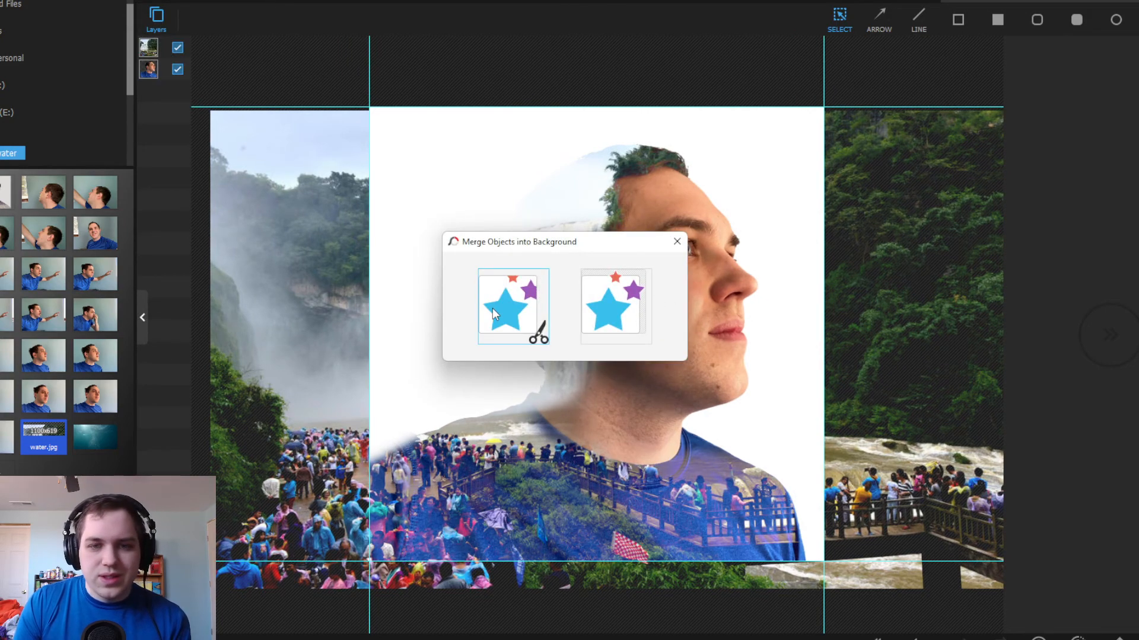
left_click(509, 306)
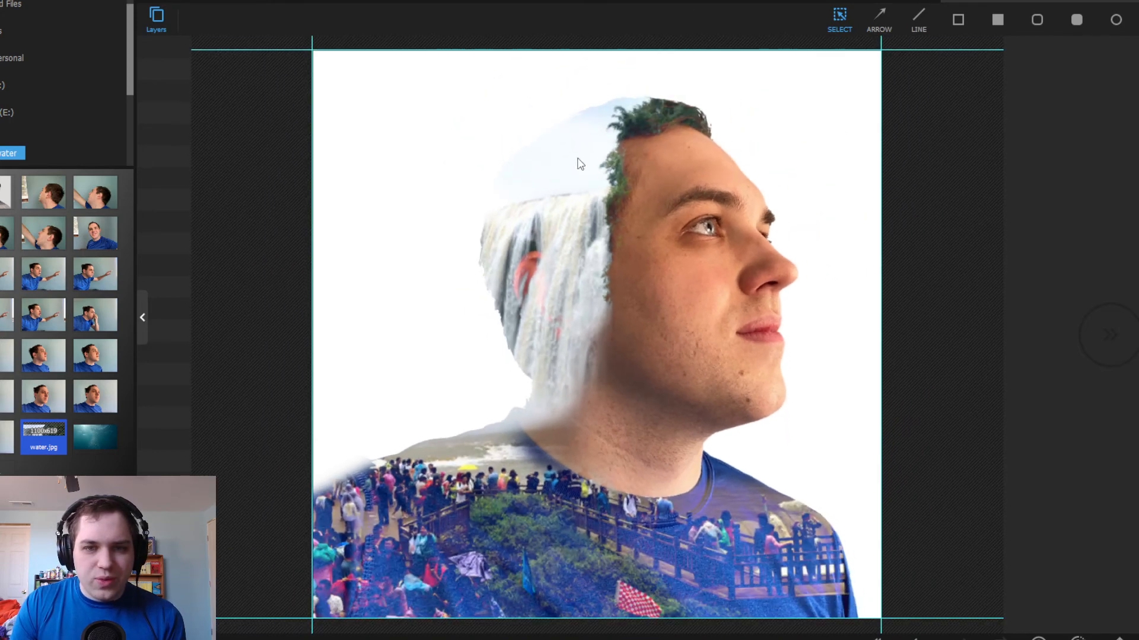
mouse_move(578, 105)
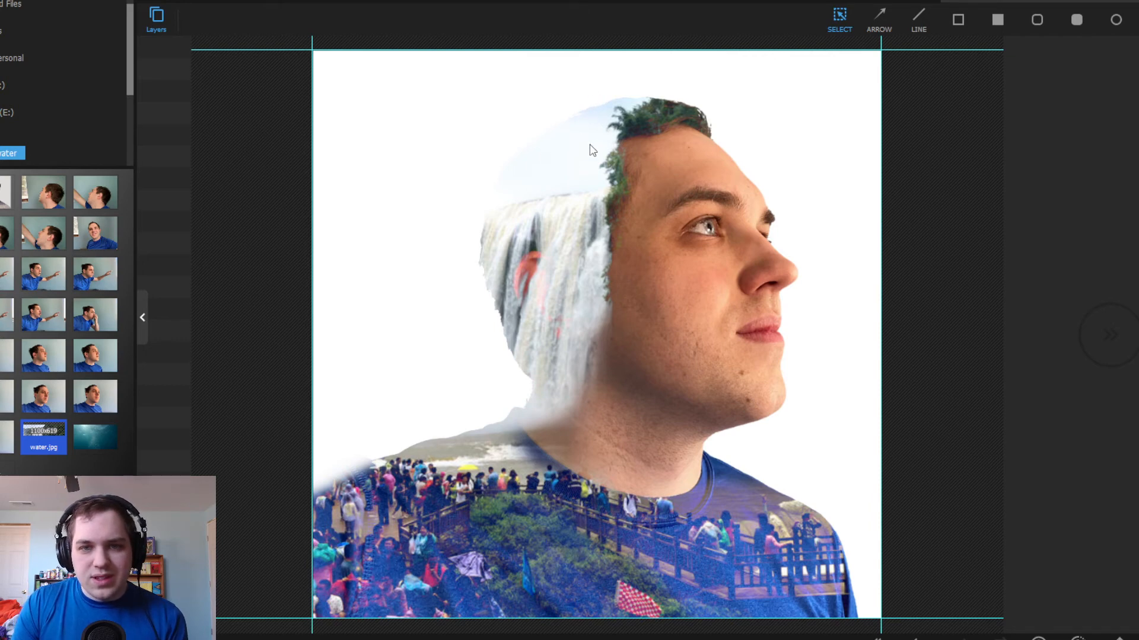
mouse_move(614, 140)
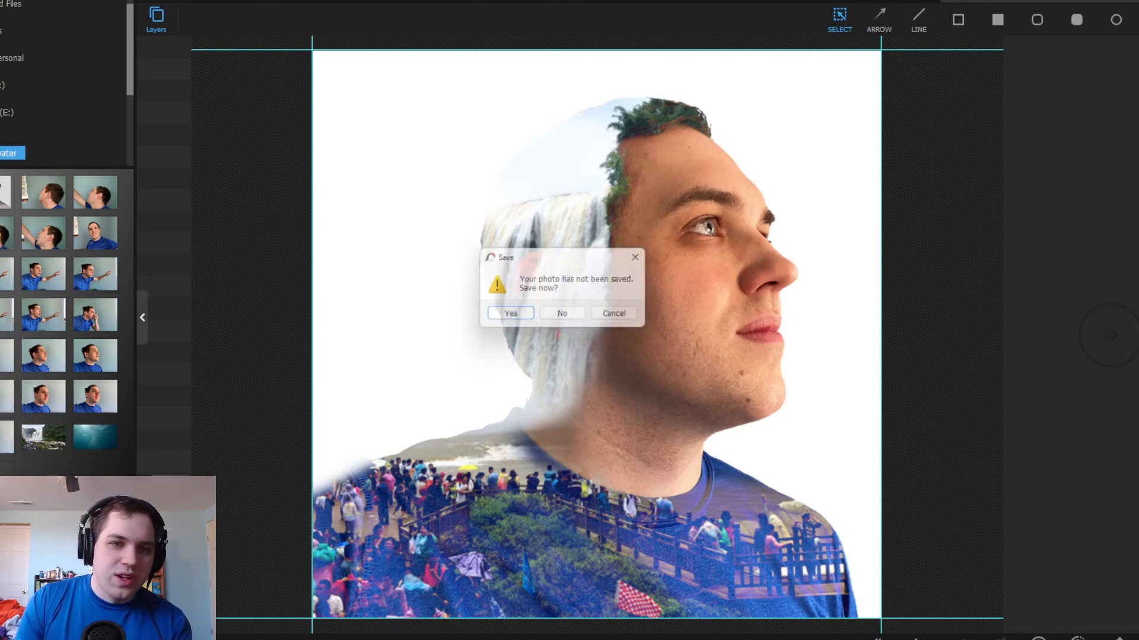
left_click(561, 314)
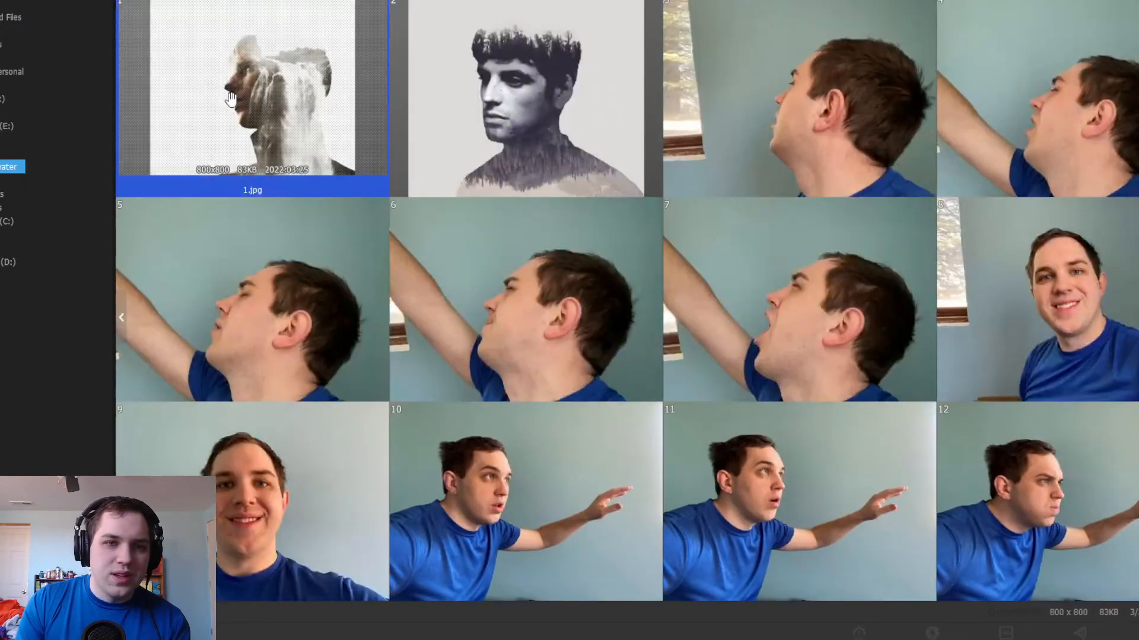
double_click(243, 95)
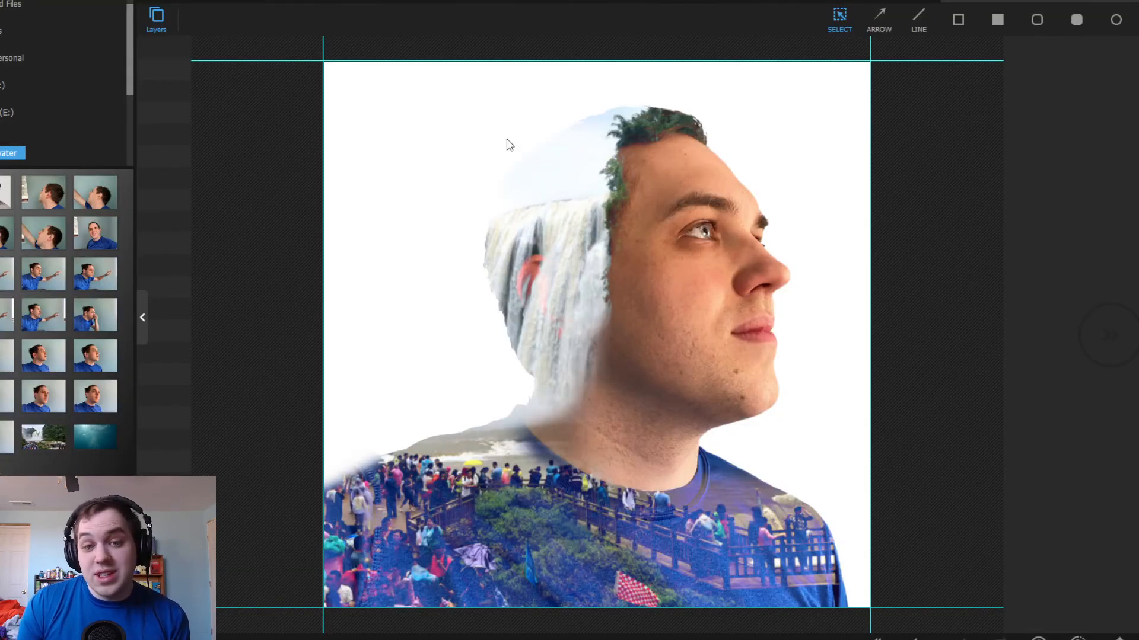
mouse_move(819, 556)
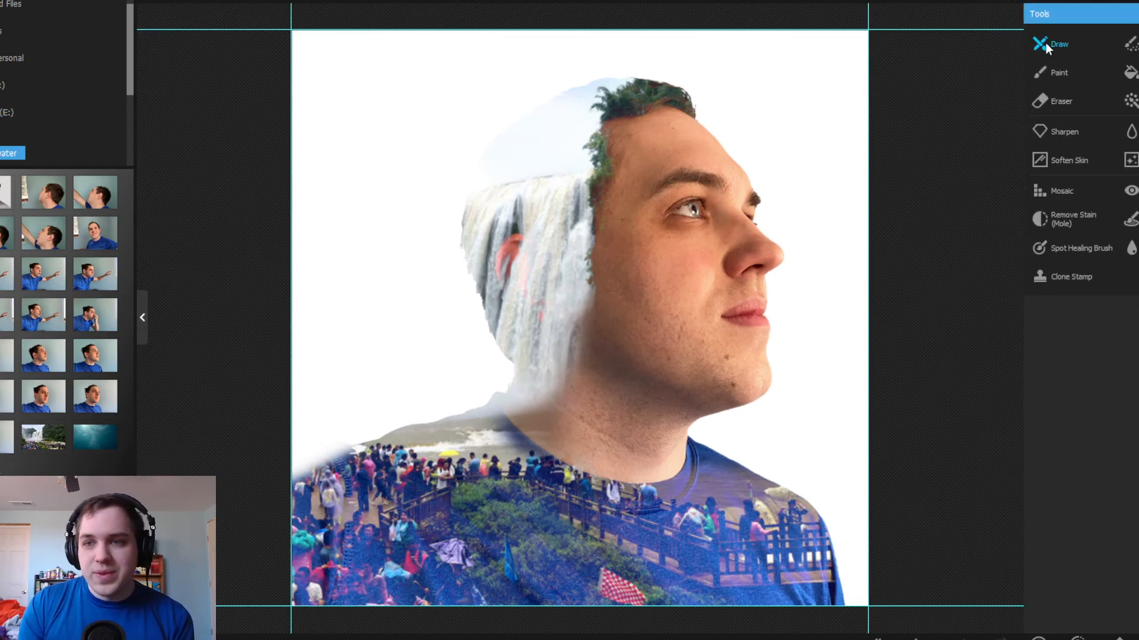
With a larger textured Draw brush, paint white over the waterfall top, undoing one stroke
left_click(1056, 43)
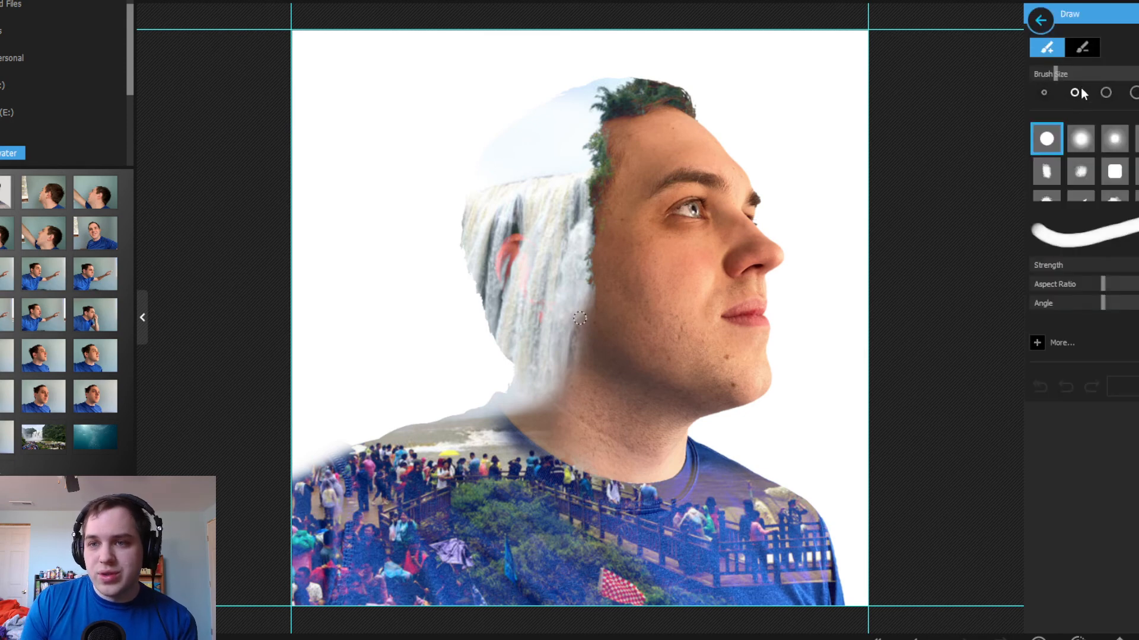
left_click(1106, 93)
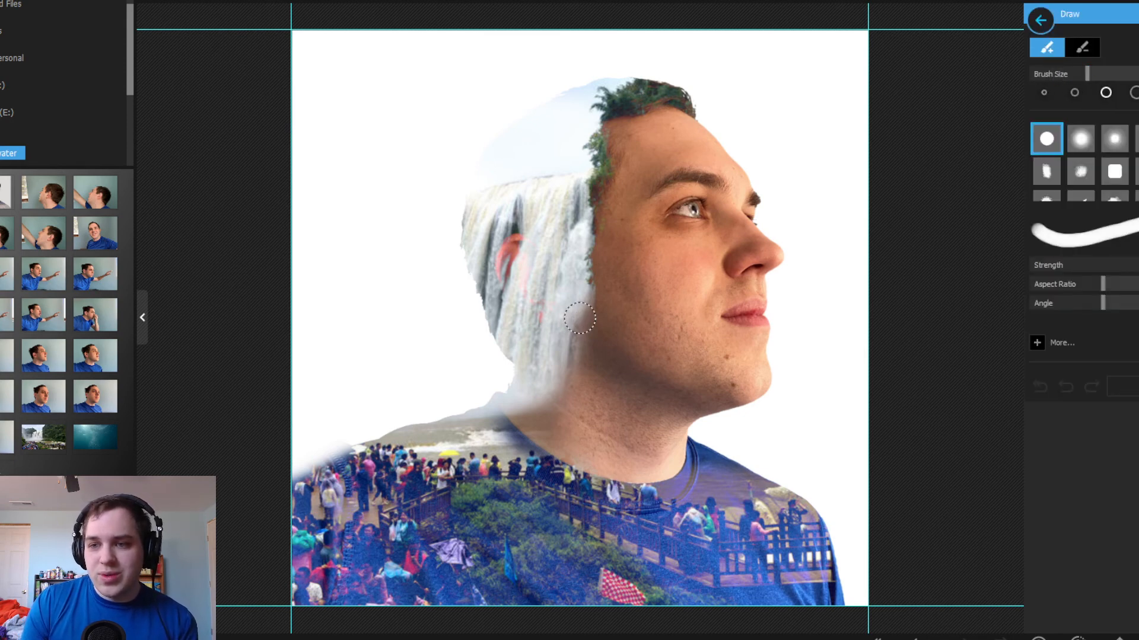
mouse_move(474, 89)
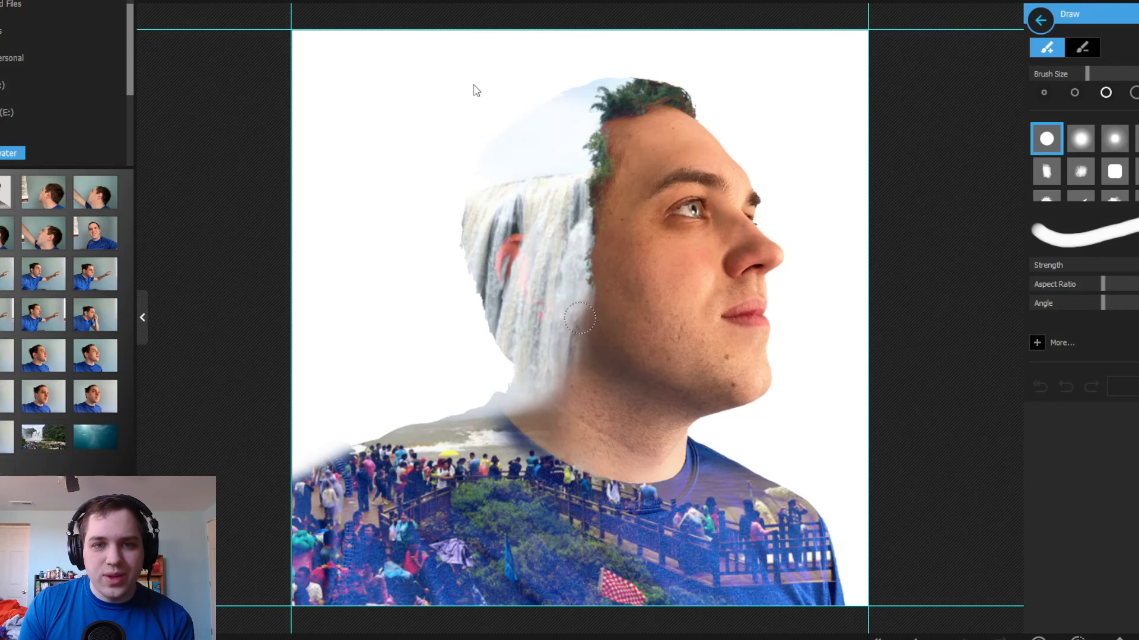
left_click(1088, 139)
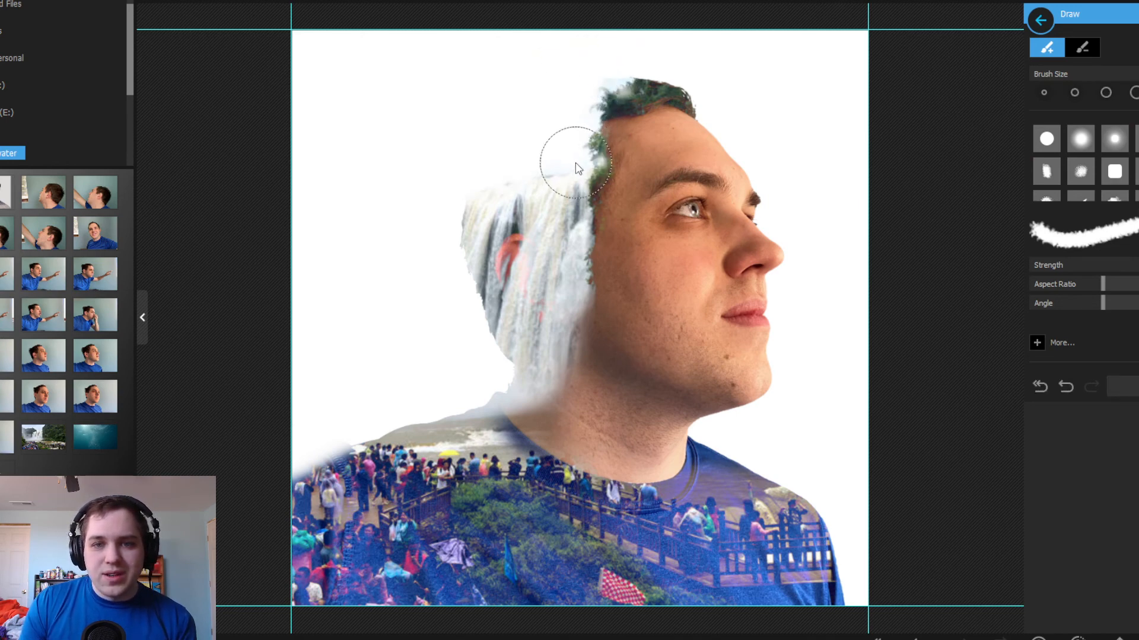
left_click_drag(574, 167, 381, 214)
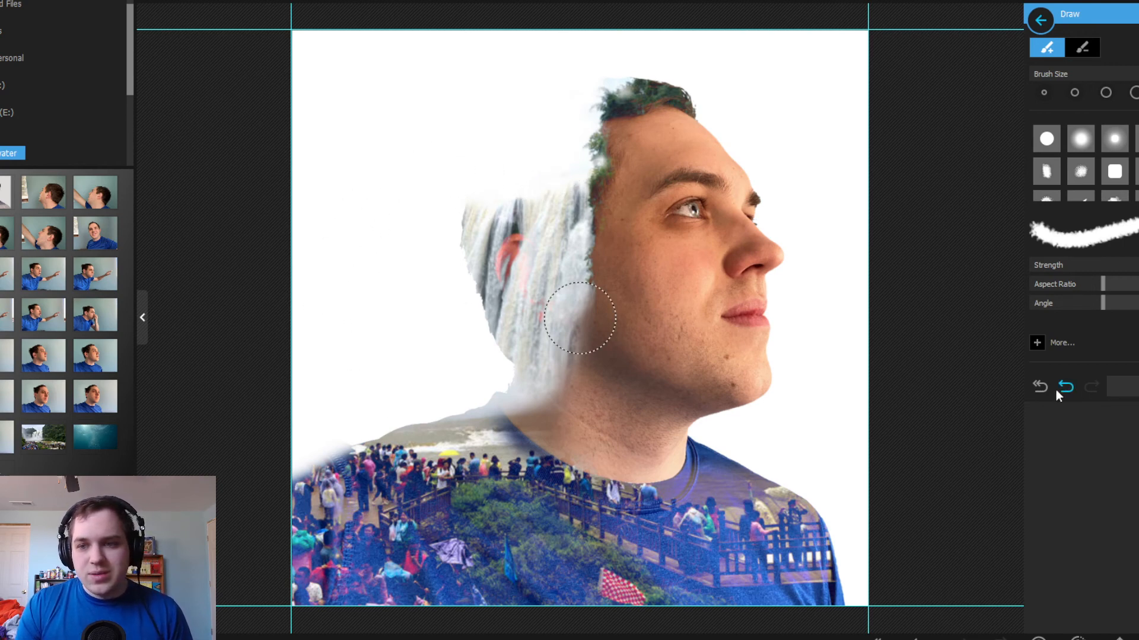
left_click(1064, 387)
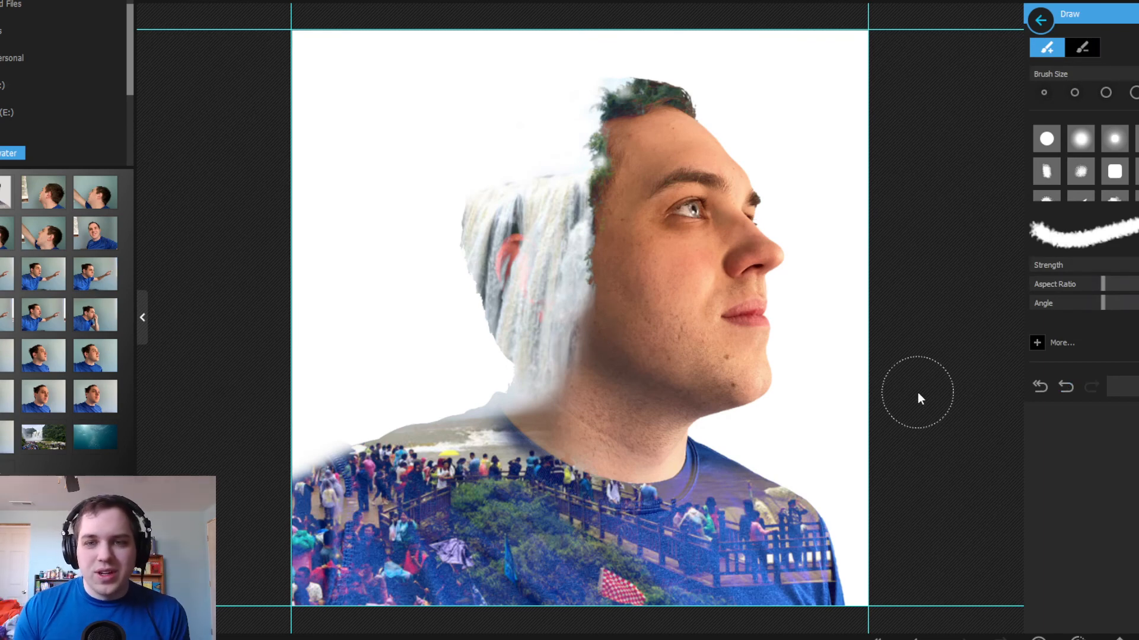
mouse_move(991, 344)
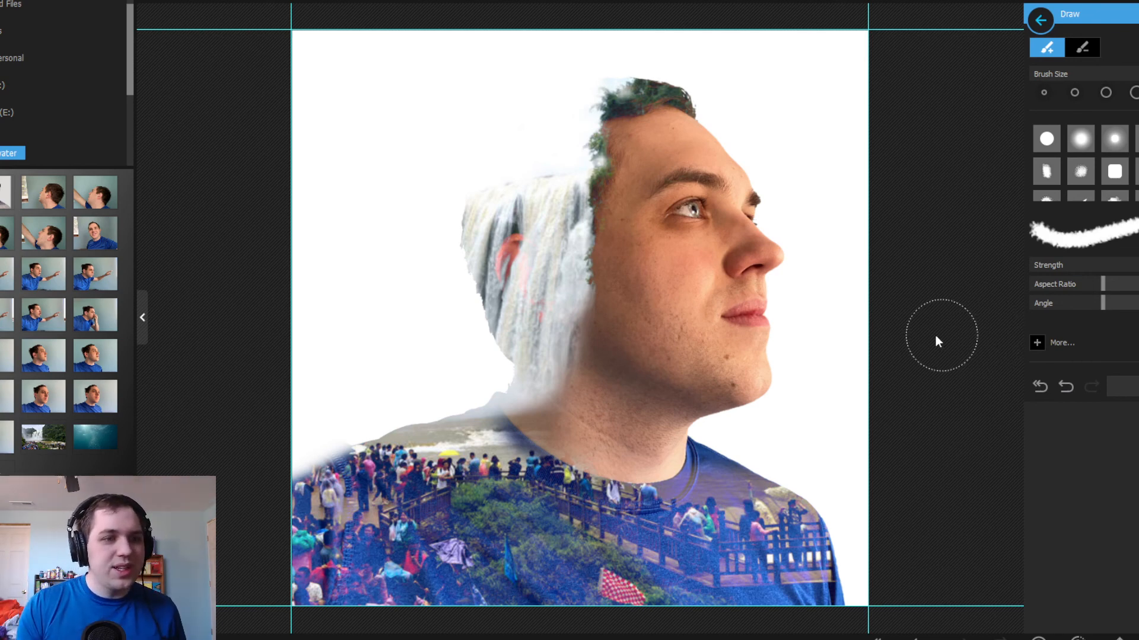
mouse_move(813, 385)
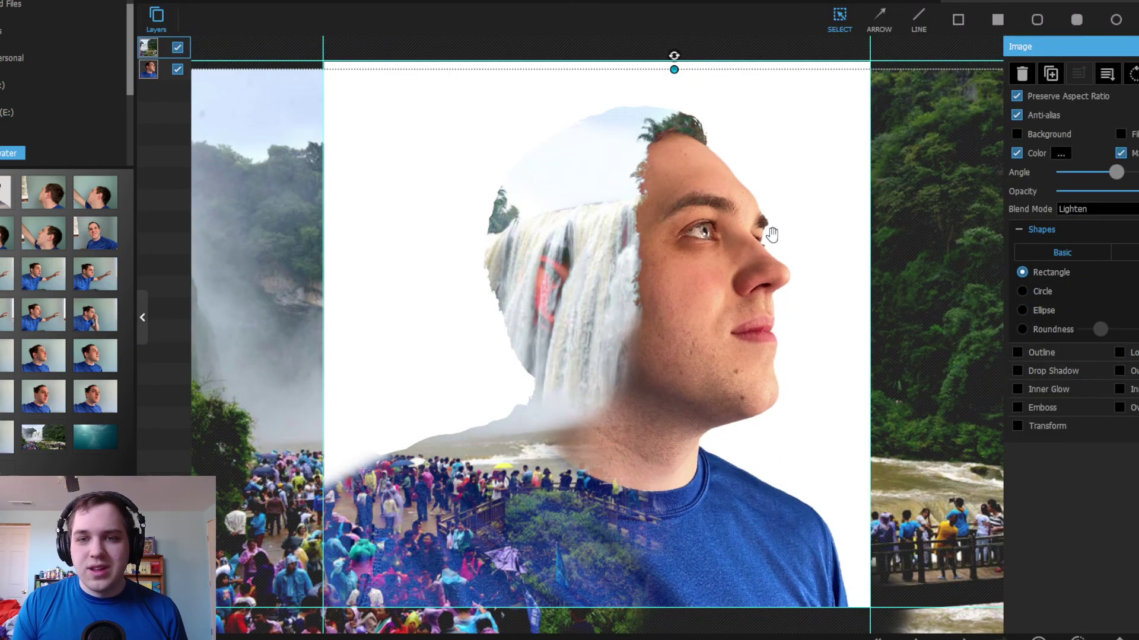
Preview other blend modes on the waterfall layer and keep it on Lighten
left_click(1109, 208)
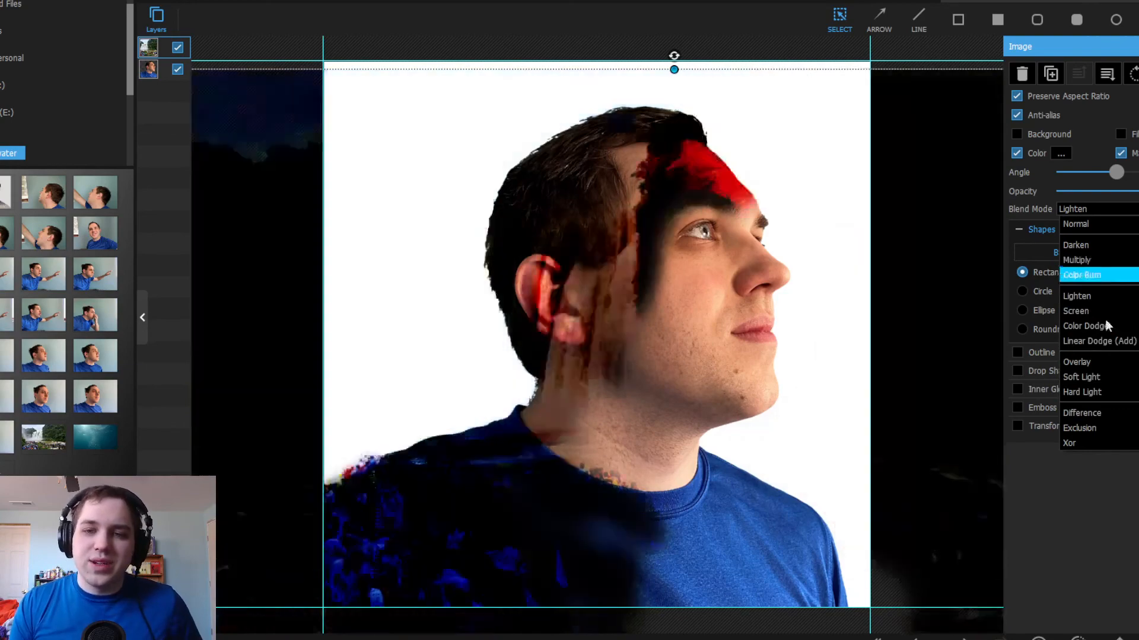
left_click(1076, 296)
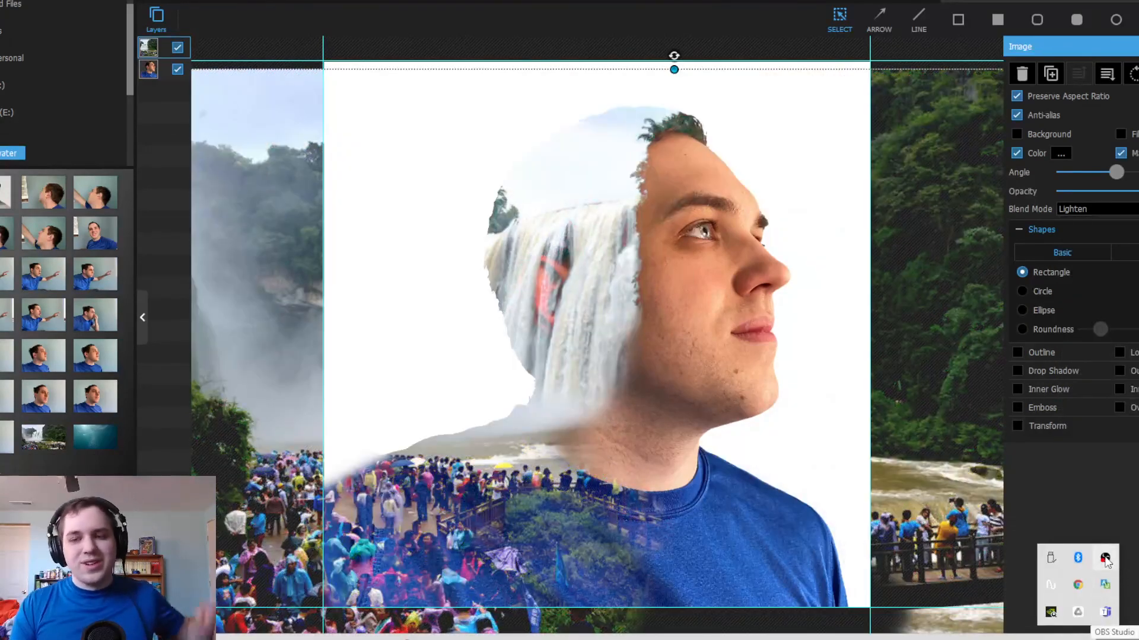